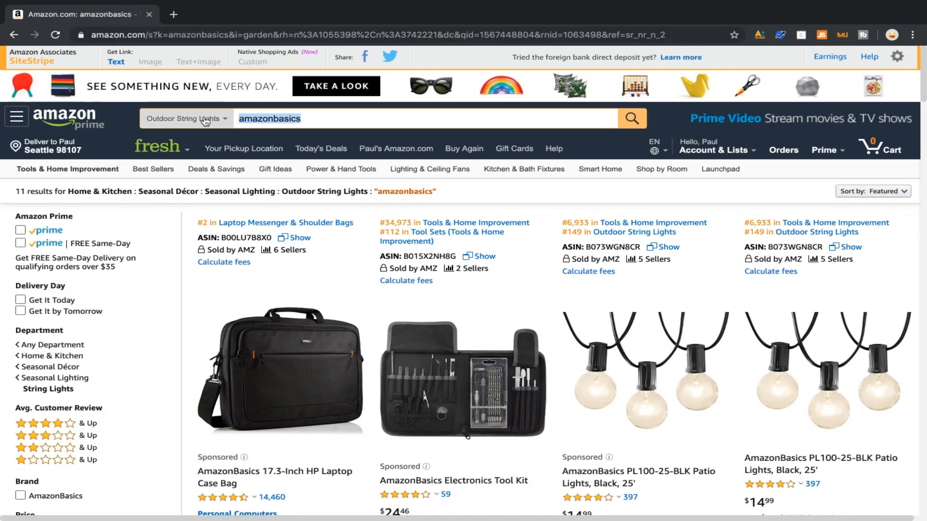
- Reset the search category to All Departments and clear the amazonbasics search
{"action": "left_click", "coordinate": [186, 119]}
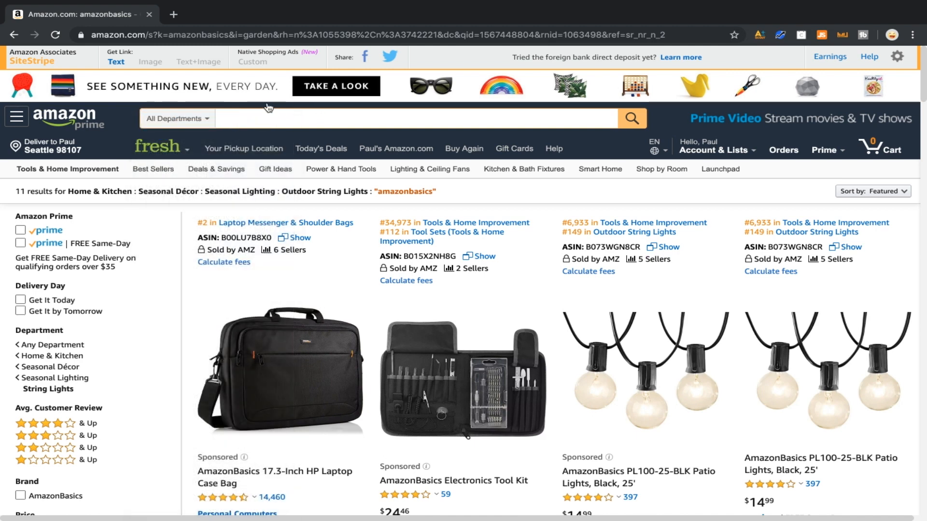
{"action": "mouse_move", "coordinate": [312, 133]}
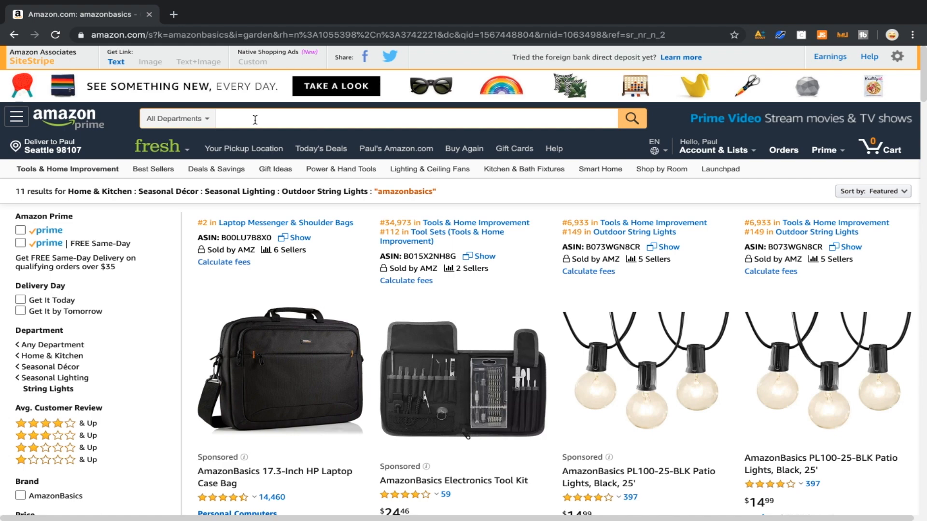
- Search for "-akdfhalefh" and narrow the results to the Arts, Crafts & Sewing department
{"action": "type", "text": "-akd"}
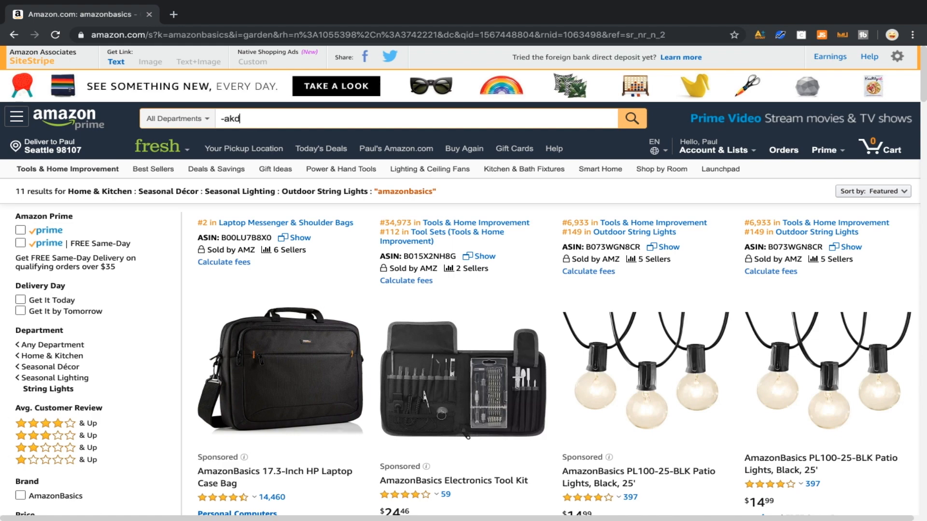
{"action": "type", "text": "fhalefh"}
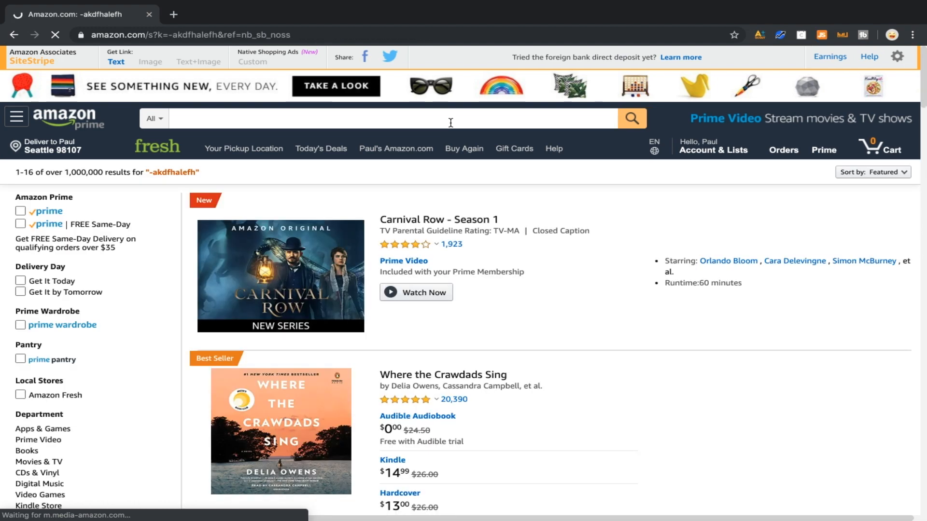
{"action": "scroll", "scroll_direction": "down", "scroll_amount": 3}
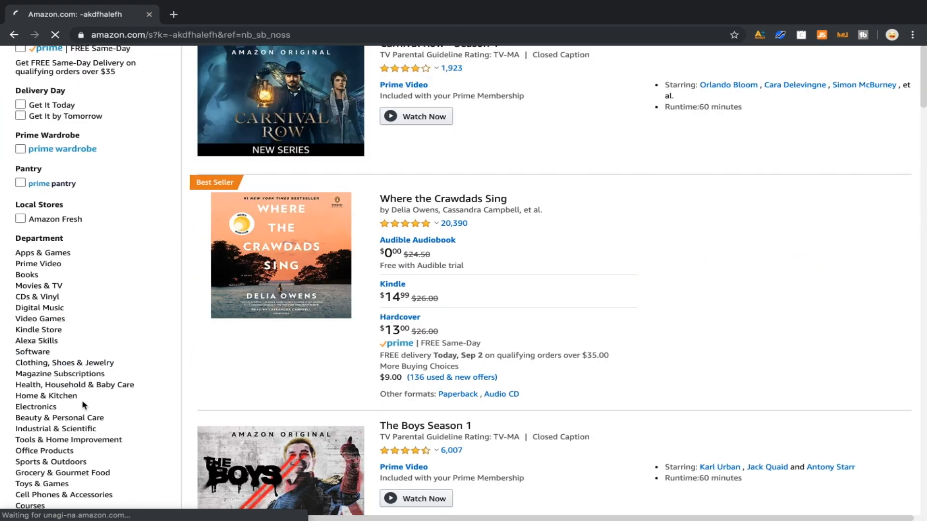
{"action": "left_click", "coordinate": [59, 374]}
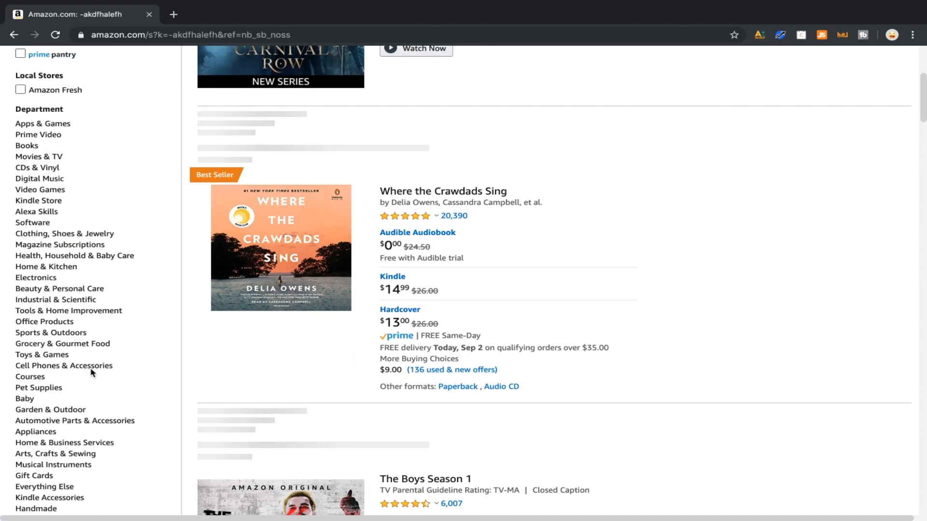
{"action": "left_click", "coordinate": [55, 454]}
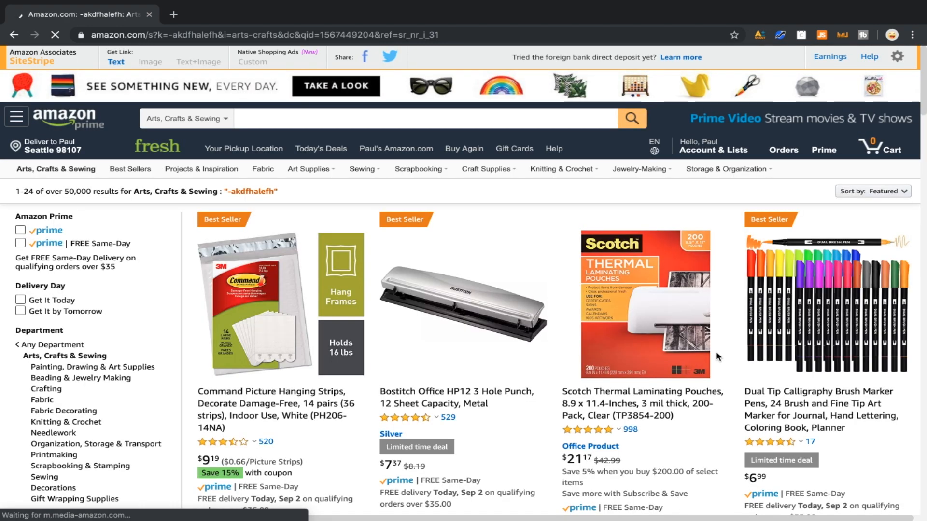
- Browse down the Arts, Crafts & Sewing results for "-akdfhalefh"
{"action": "scroll", "scroll_direction": "down", "scroll_amount": 3}
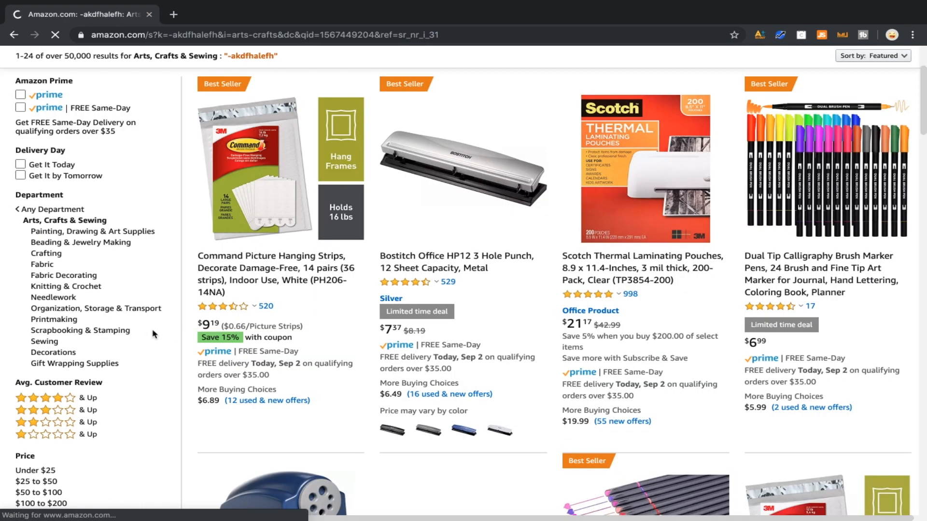
{"action": "left_click", "coordinate": [96, 308]}
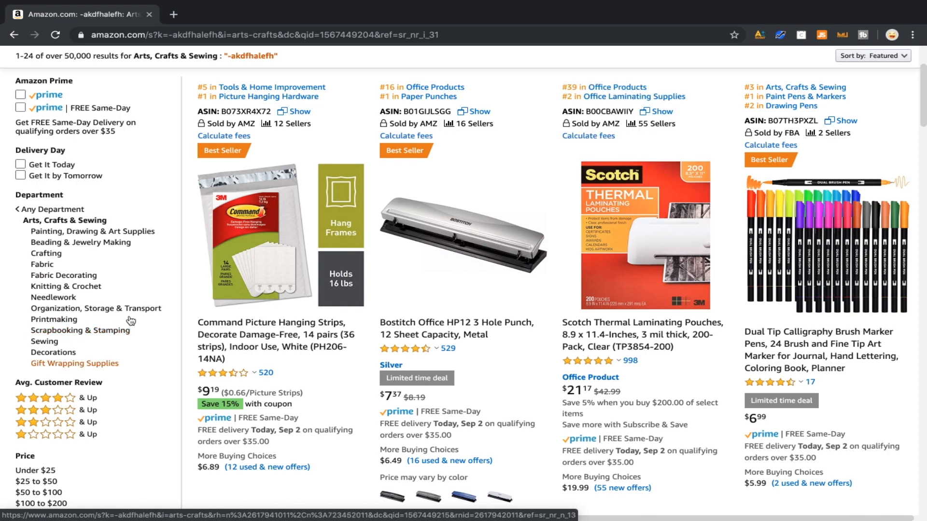
{"action": "scroll", "scroll_direction": "down", "scroll_amount": 3}
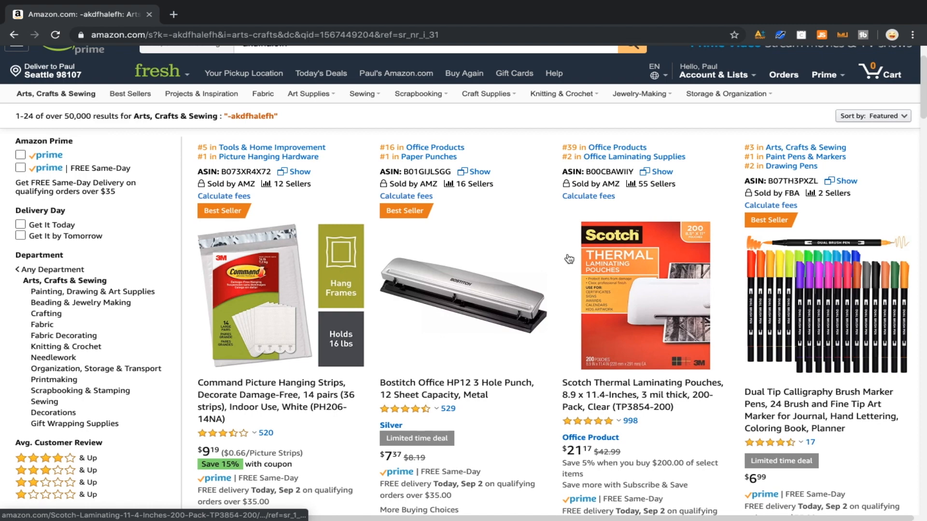
{"action": "scroll", "scroll_direction": "down", "scroll_amount": 3}
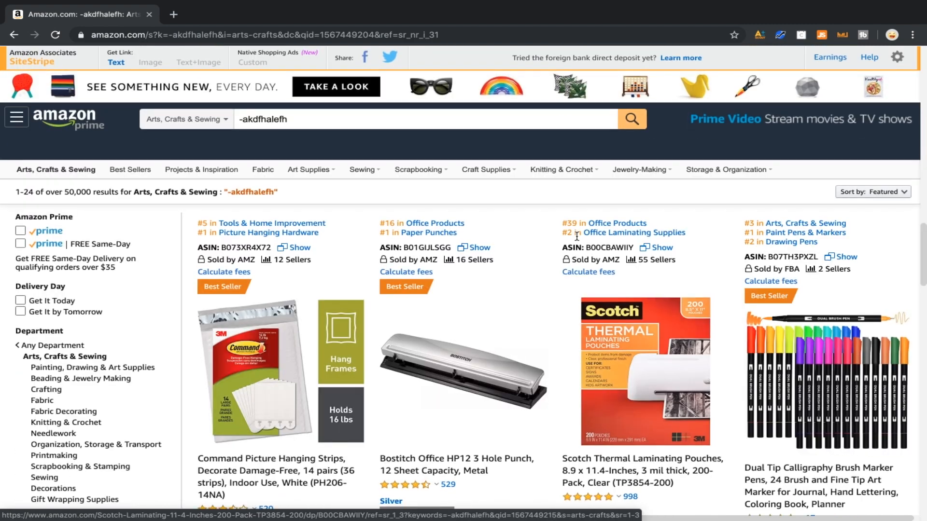
- Sort the results by Avg. Customer Review and scroll to the pagination
{"action": "left_click", "coordinate": [873, 191]}
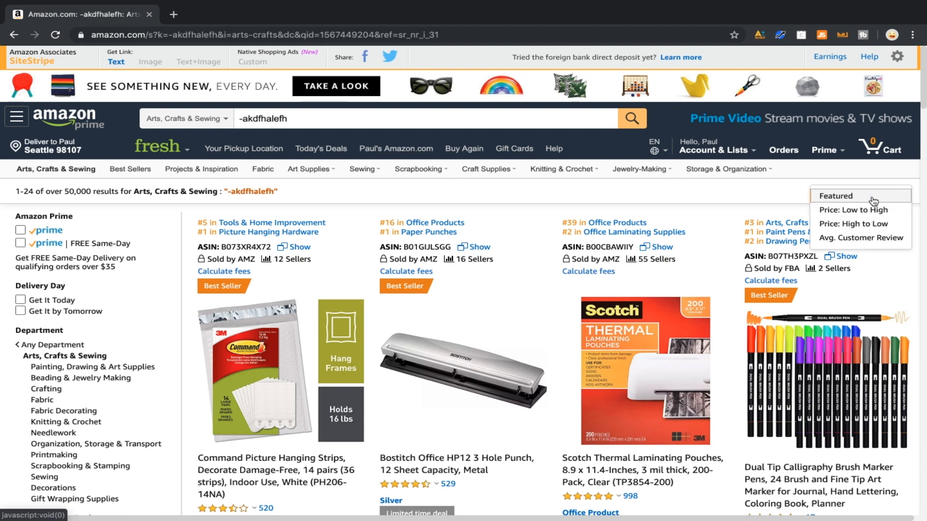
{"action": "left_click", "coordinate": [861, 237]}
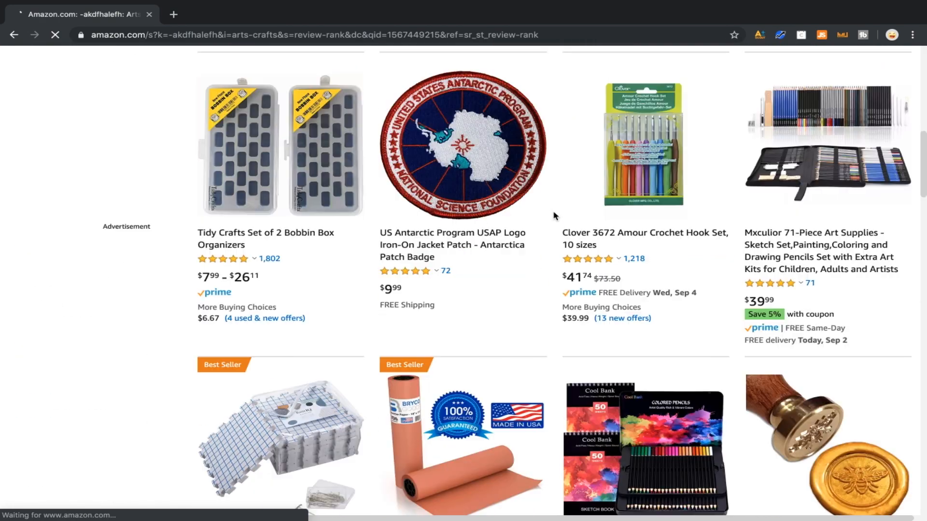
{"action": "scroll", "scroll_direction": "down", "scroll_amount": 3}
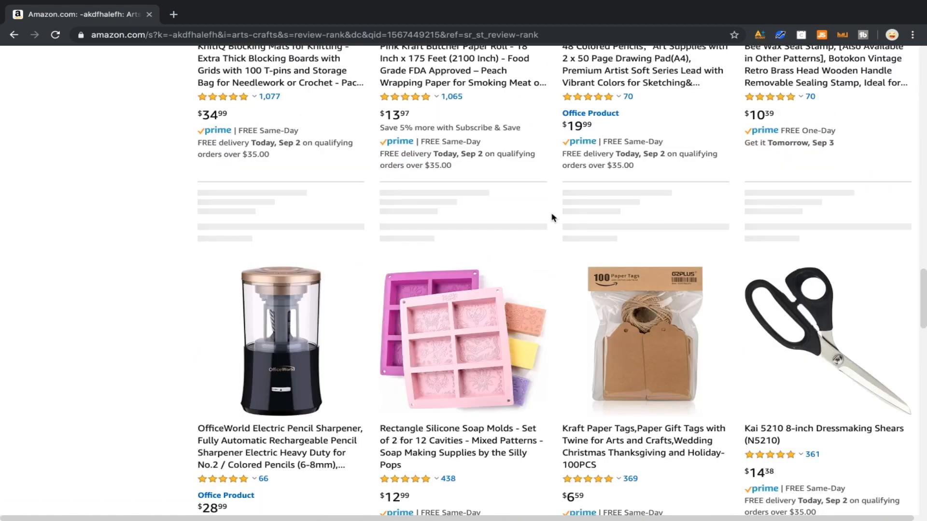
{"action": "scroll", "scroll_direction": "down", "scroll_amount": 3}
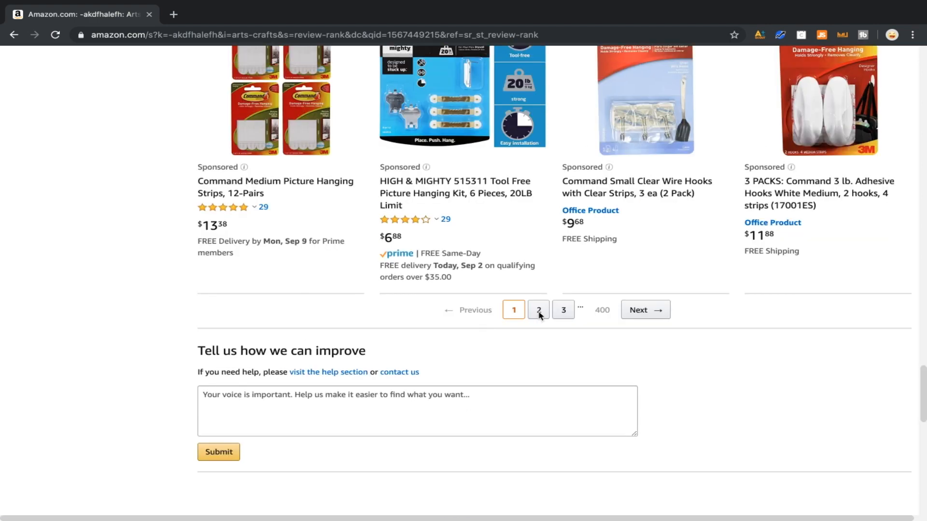
- Go to page 2 of the results and select the URL to edit the page number
{"action": "left_click", "coordinate": [537, 310]}
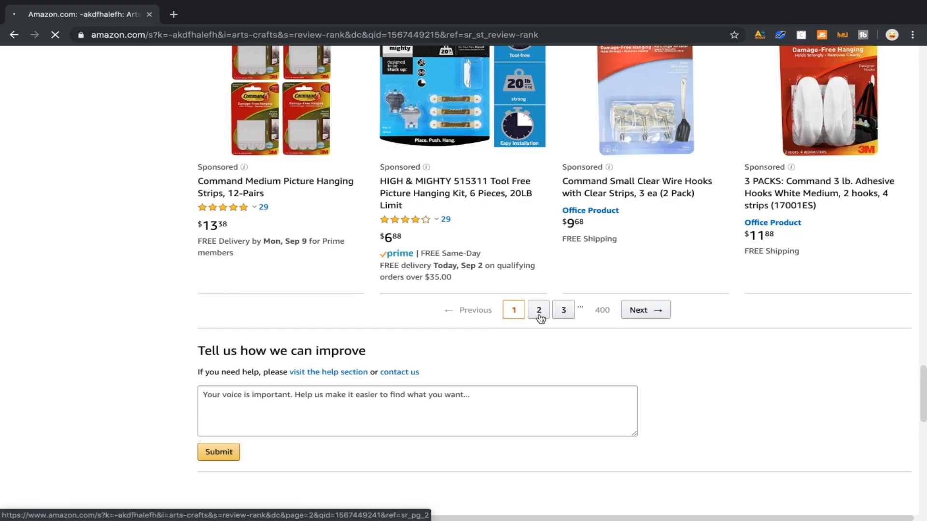
{"action": "left_click", "coordinate": [538, 309]}
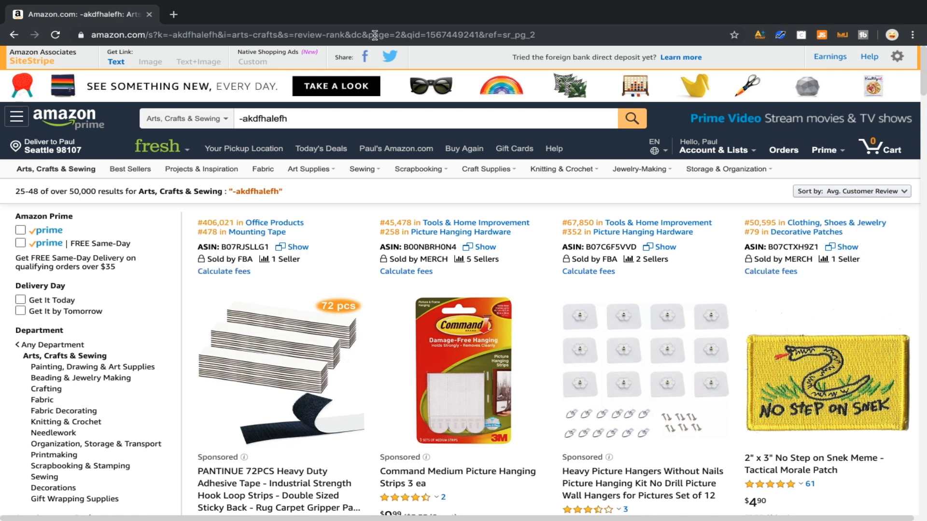
{"action": "left_click", "coordinate": [372, 35]}
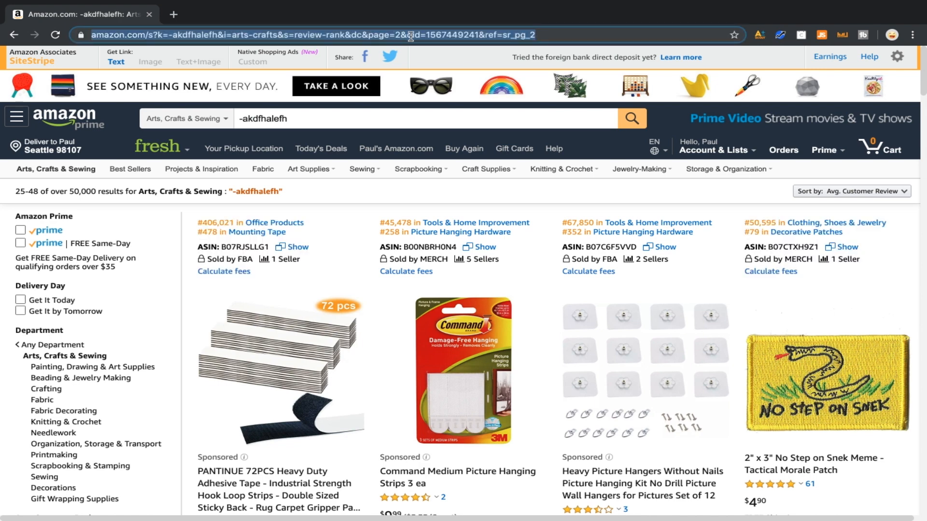
{"action": "mouse_move", "coordinate": [420, 170]}
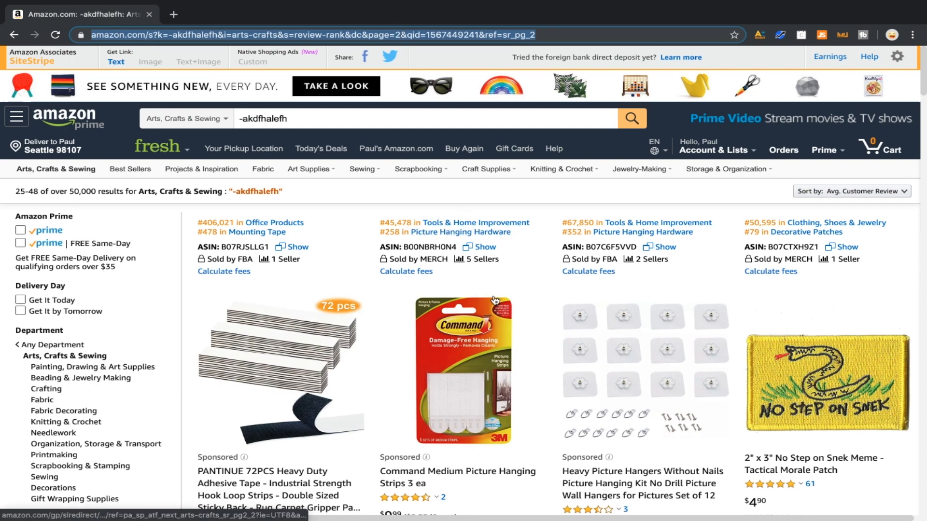
- Browse the page 50 results (1,177–1,200) reached by editing the page parameter
{"action": "scroll", "scroll_direction": "down", "scroll_amount": 3}
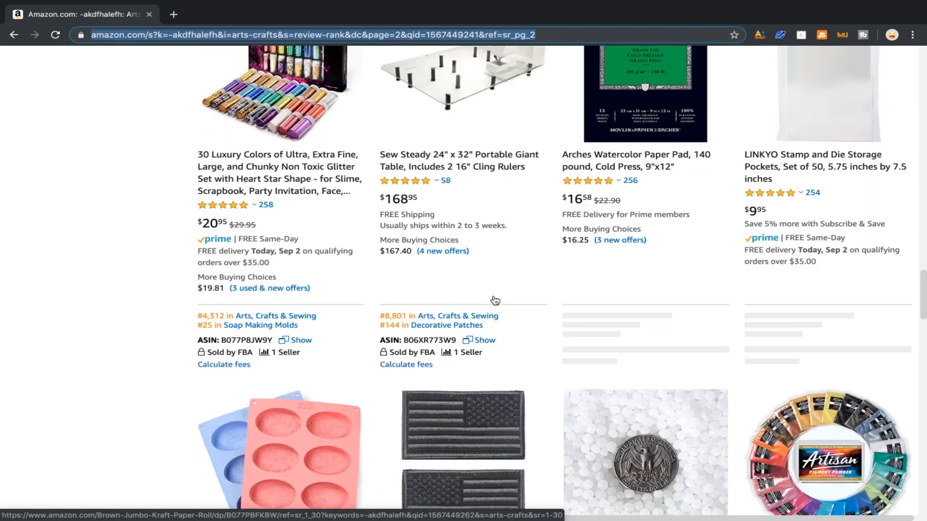
{"action": "scroll", "scroll_direction": "down", "scroll_amount": 3}
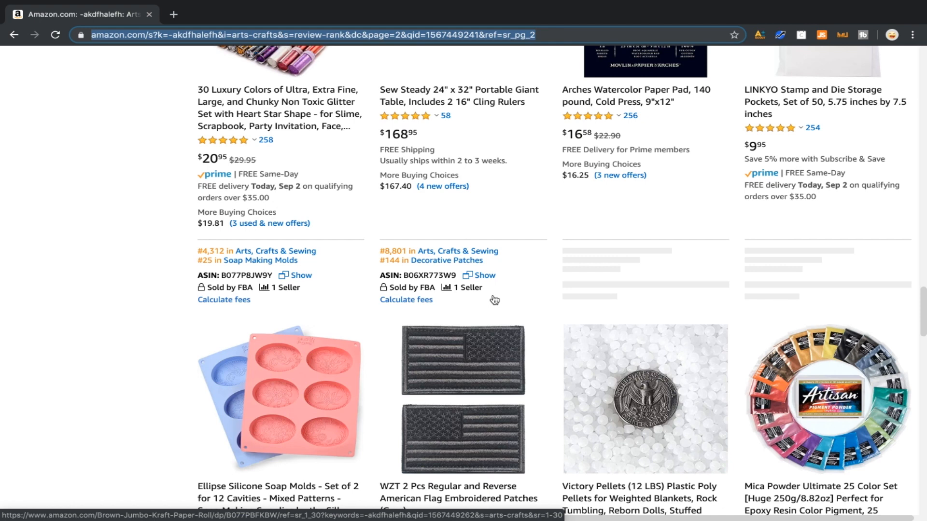
{"action": "scroll", "scroll_direction": "down", "scroll_amount": 3}
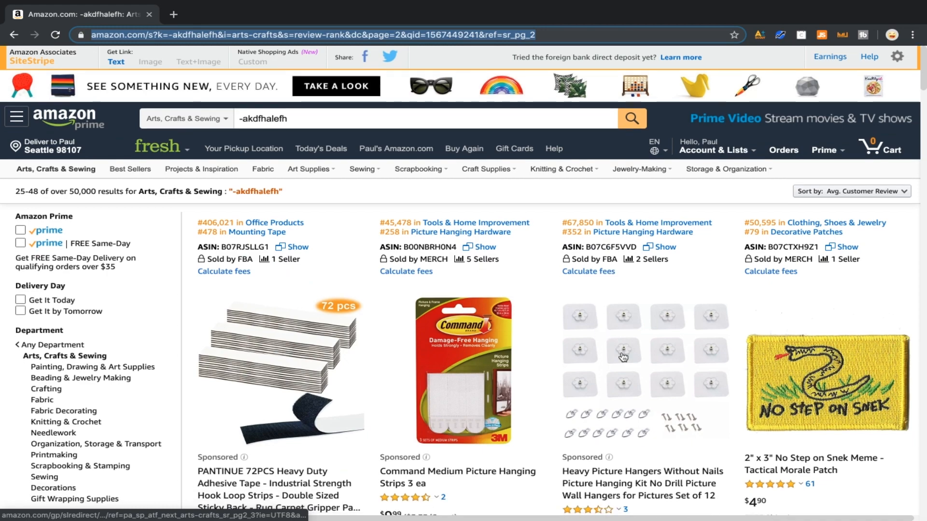
{"action": "mouse_move", "coordinate": [549, 227]}
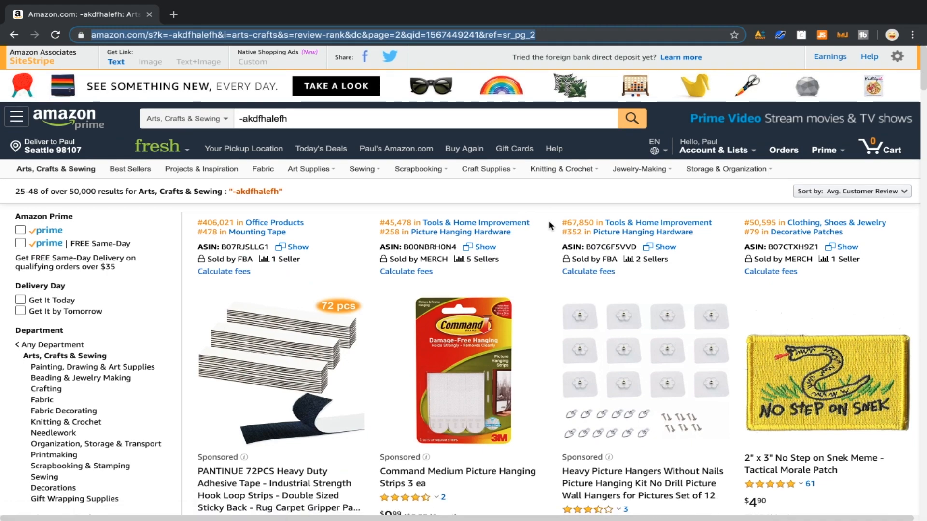
{"action": "scroll", "scroll_direction": "down", "scroll_amount": 3}
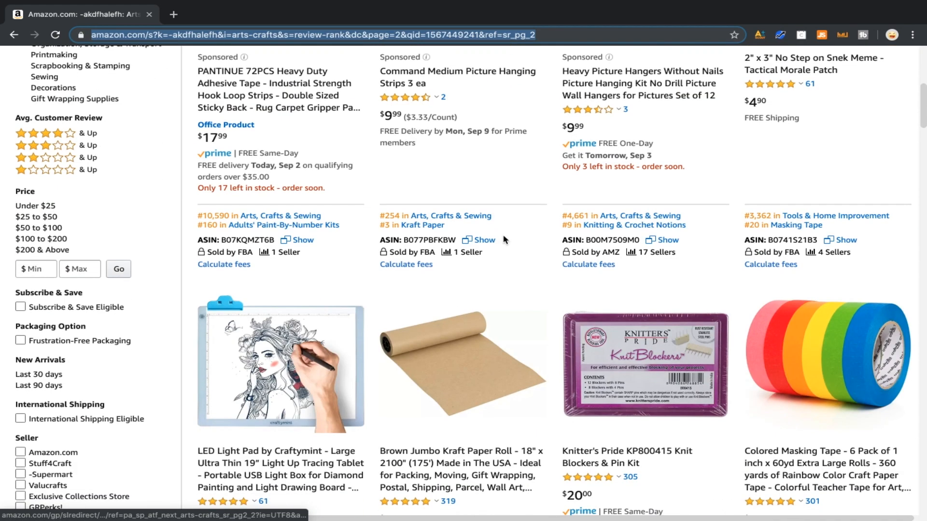
{"action": "scroll", "scroll_direction": "down", "scroll_amount": 3}
{"action": "type", "text": "50"}
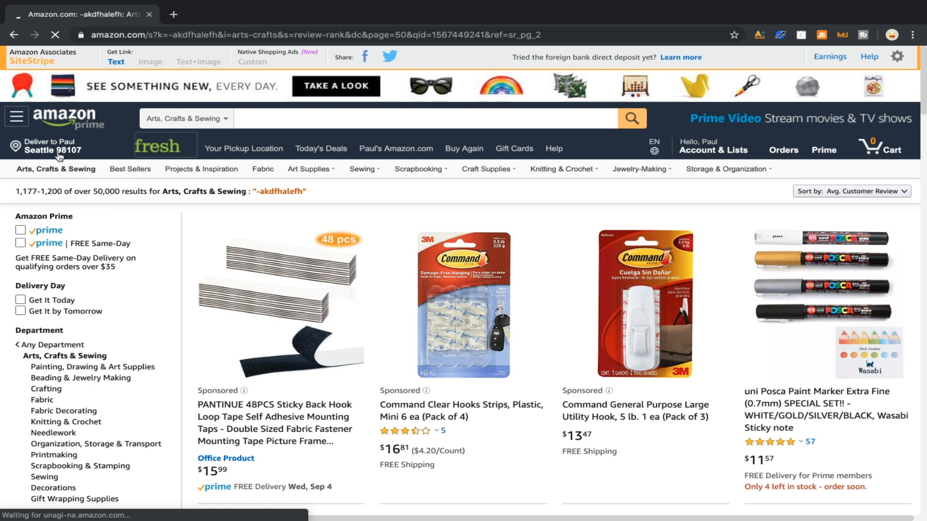
{"action": "type", "text": "-akdfhalefh"}
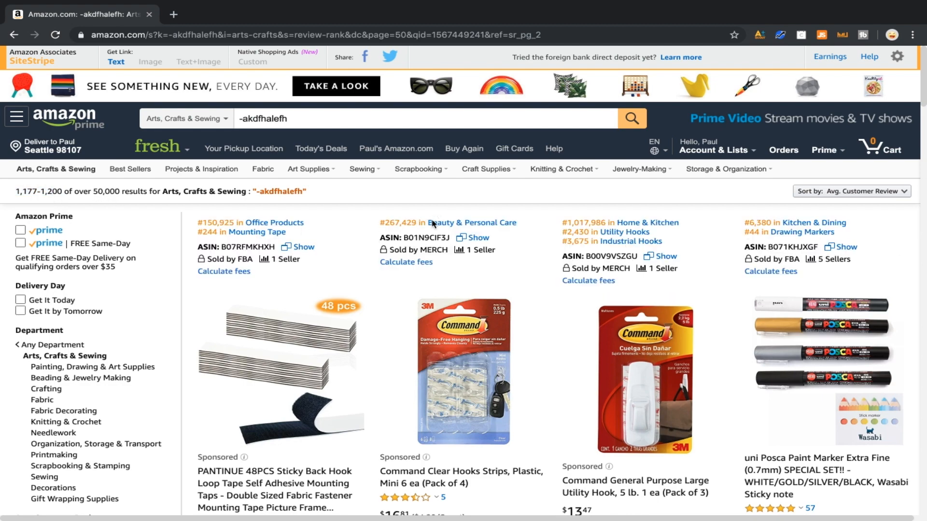
{"action": "scroll", "scroll_direction": "down", "scroll_amount": 3}
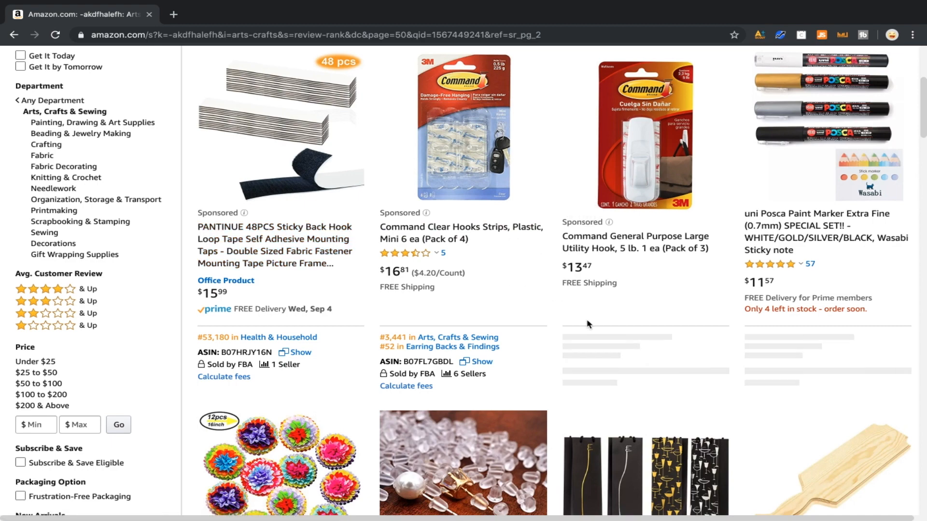
{"action": "scroll", "scroll_direction": "down", "scroll_amount": 3}
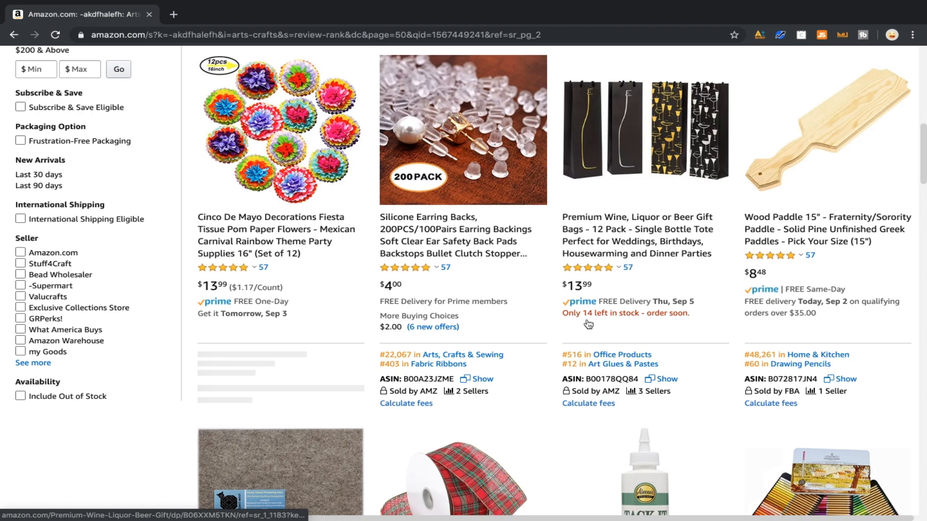
{"action": "scroll", "scroll_direction": "down", "scroll_amount": 3}
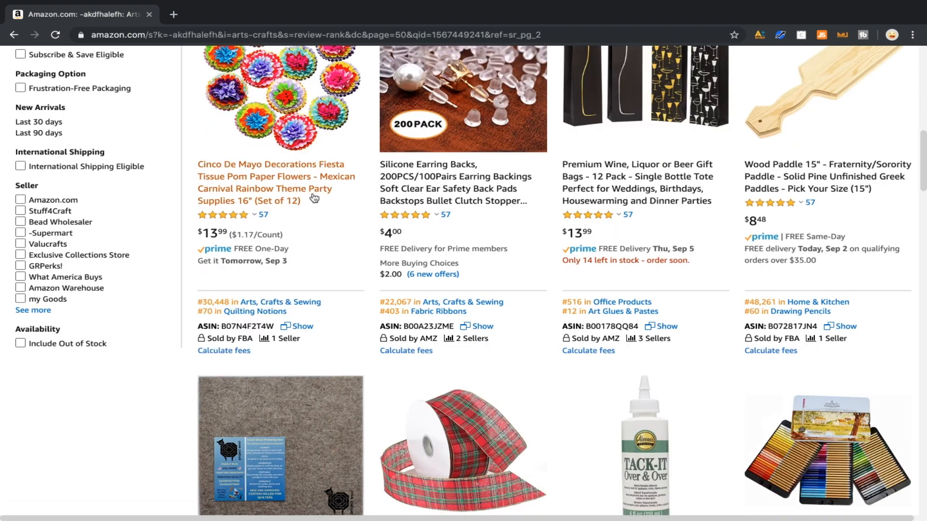
{"action": "scroll", "scroll_direction": "down", "scroll_amount": 3}
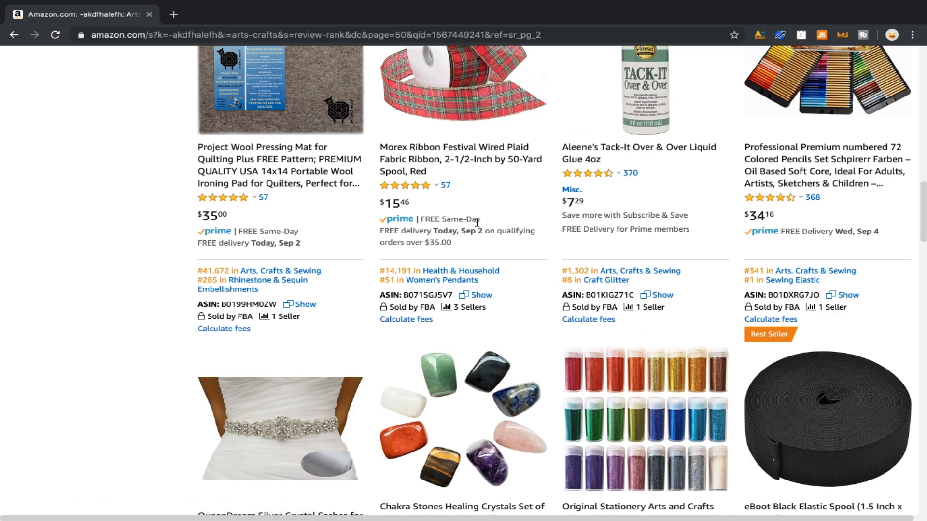
{"action": "scroll", "scroll_direction": "down", "scroll_amount": 3}
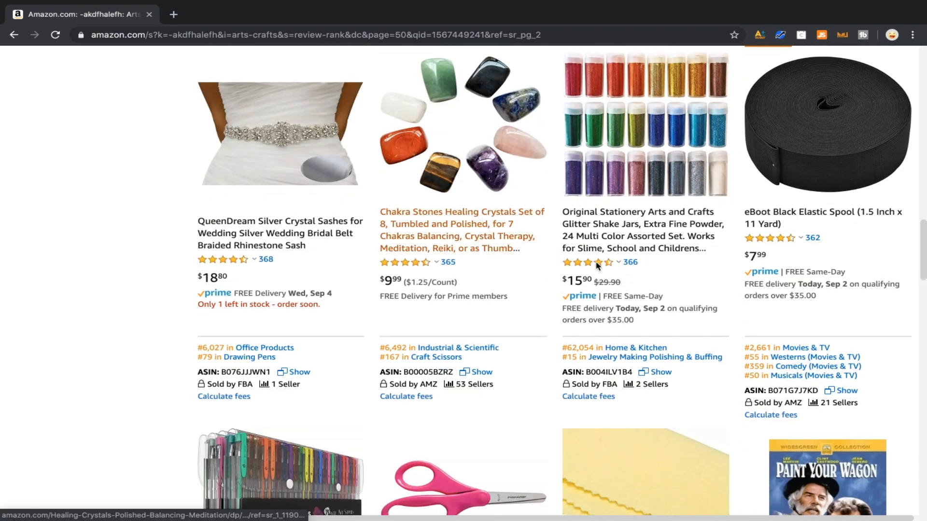
{"action": "scroll", "scroll_direction": "down", "scroll_amount": 3}
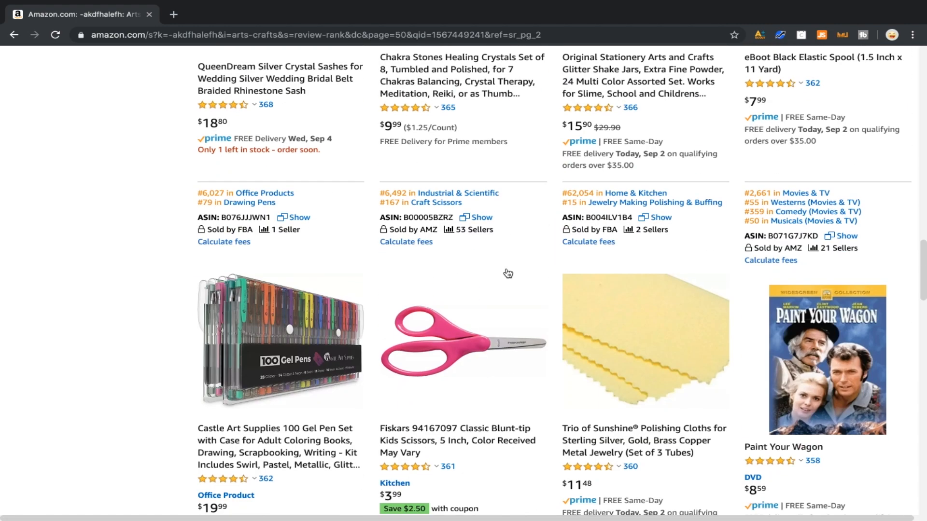
{"action": "scroll", "scroll_direction": "down", "scroll_amount": 3}
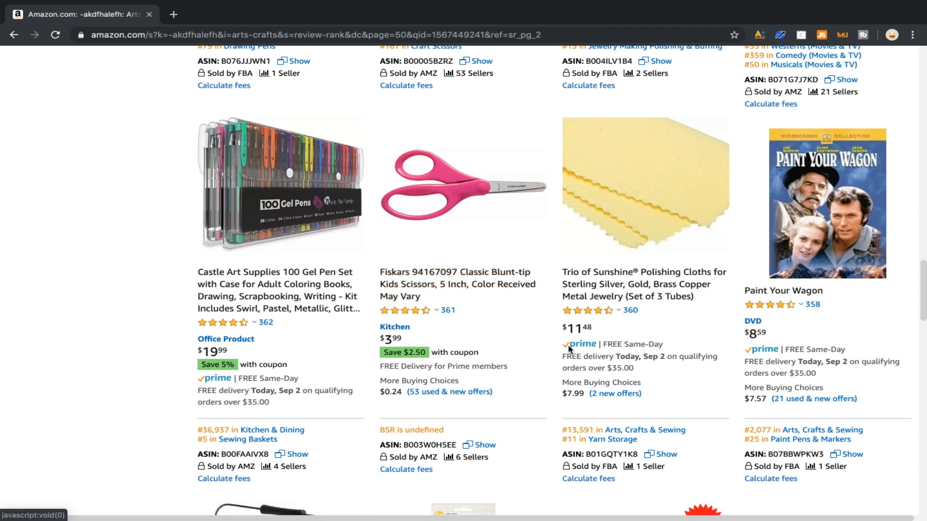
{"action": "scroll", "scroll_direction": "down", "scroll_amount": 3}
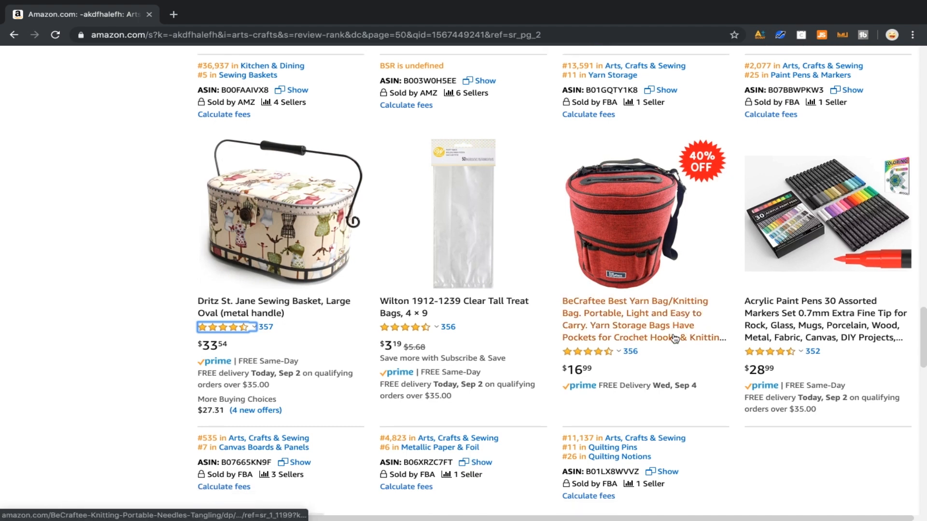
{"action": "scroll", "scroll_direction": "down", "scroll_amount": 3}
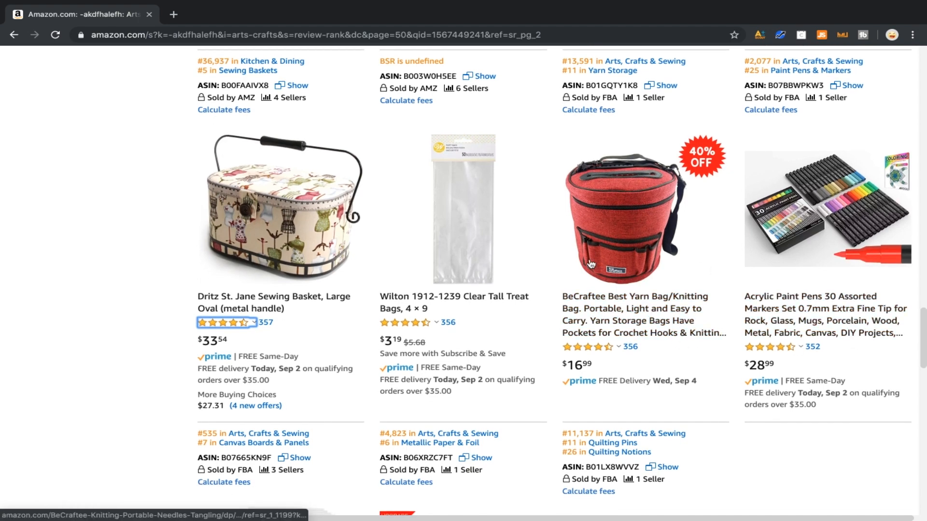
{"action": "scroll", "scroll_direction": "down", "scroll_amount": 3}
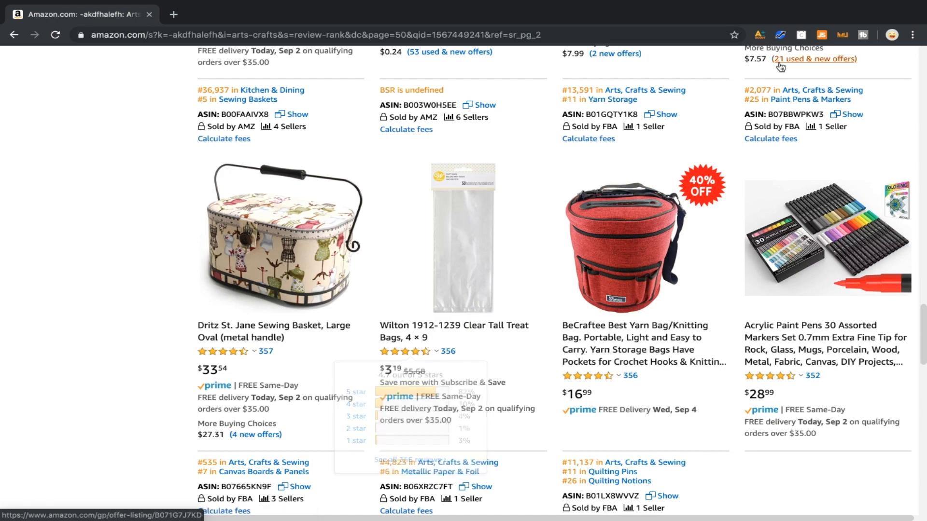
{"action": "scroll", "scroll_direction": "down", "scroll_amount": 3}
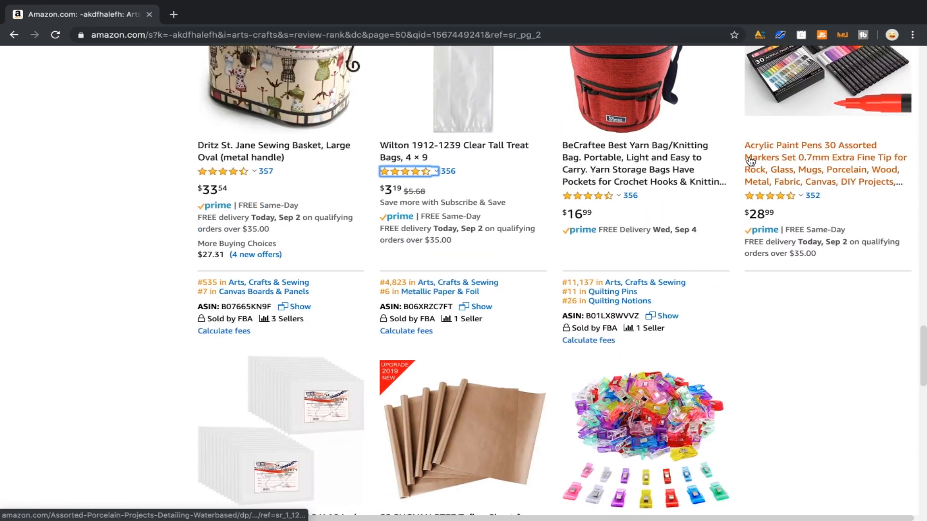
{"action": "scroll", "scroll_direction": "down", "scroll_amount": 3}
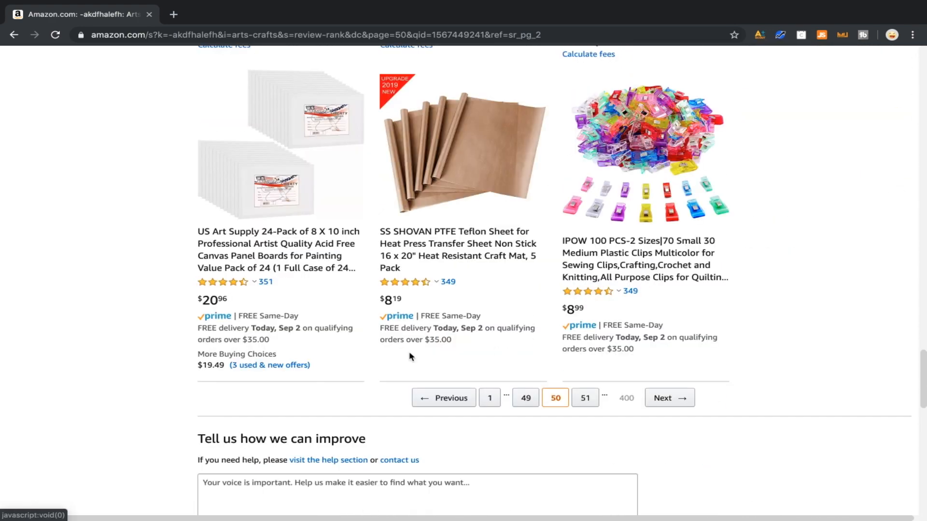
{"action": "scroll", "scroll_direction": "up", "scroll_amount": 3}
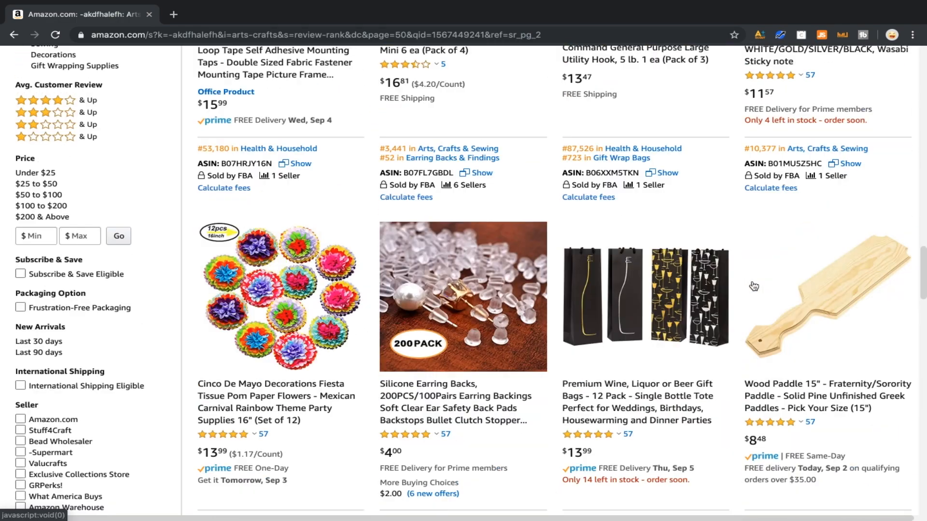
{"action": "scroll", "scroll_direction": "down", "scroll_amount": 3}
{"action": "type", "text": "9"}
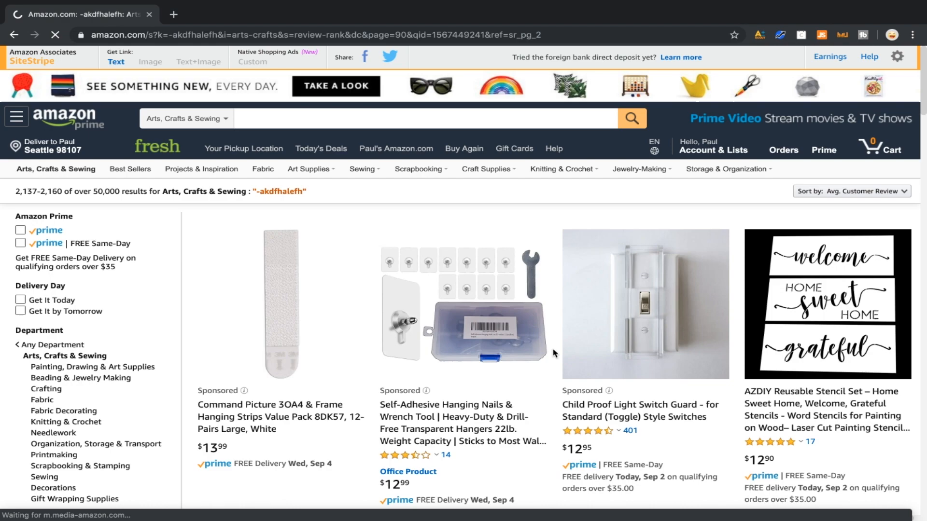
- Scroll through the results after changing the URL page parameter toward page 90
{"action": "scroll", "scroll_direction": "down", "scroll_amount": 3}
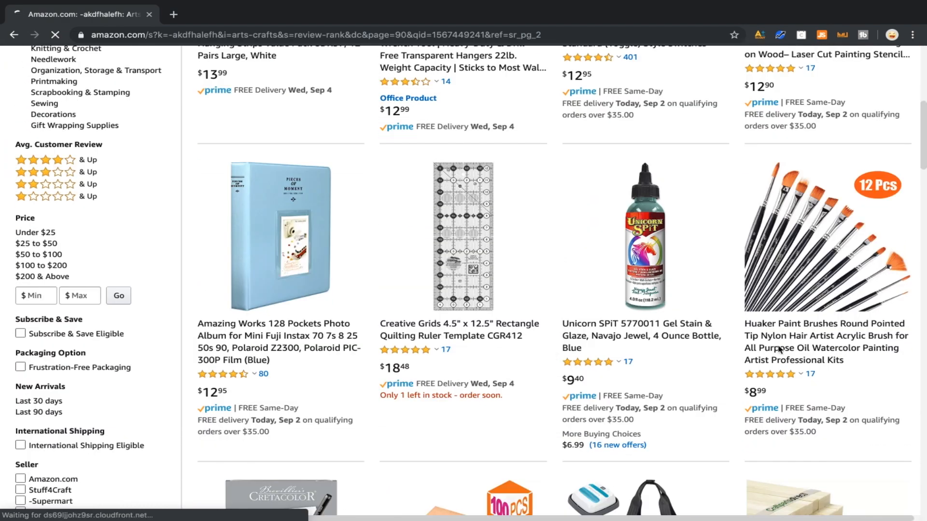
{"action": "scroll", "scroll_direction": "down", "scroll_amount": 3}
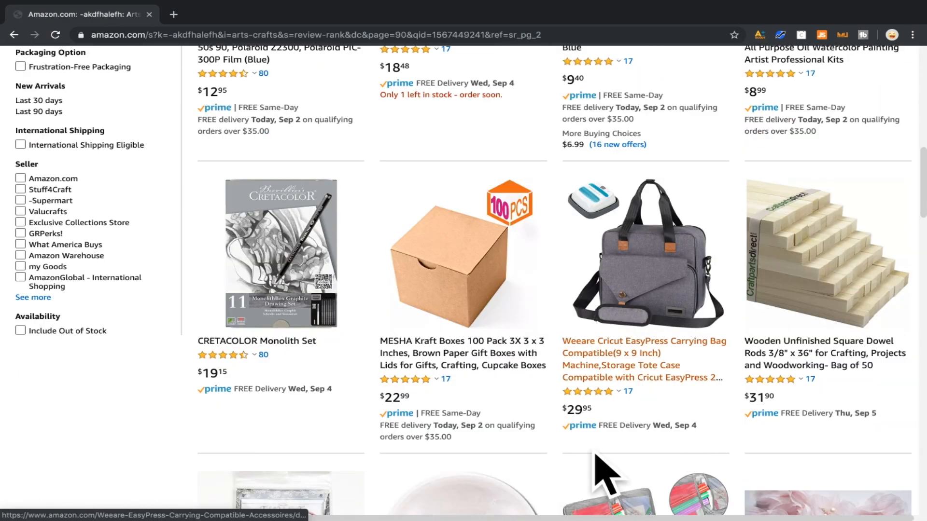
{"action": "scroll", "scroll_direction": "down", "scroll_amount": 3}
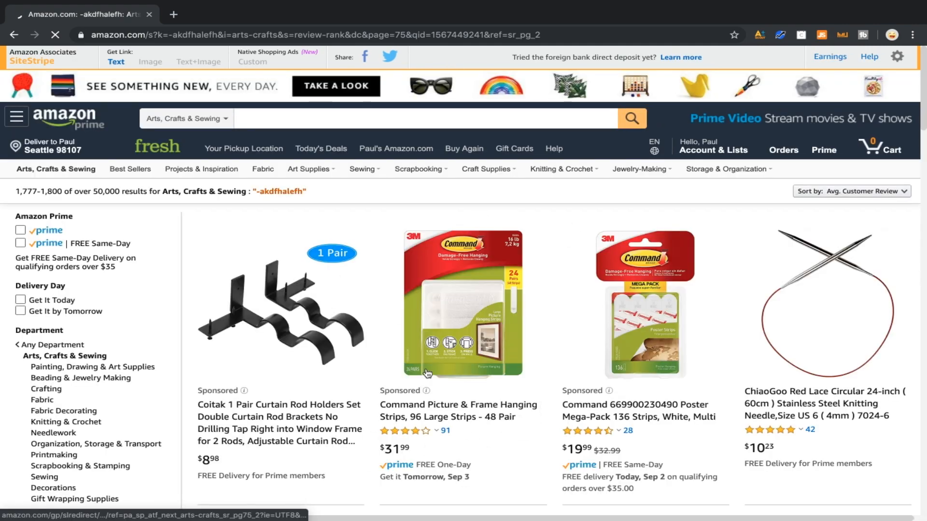
- Review the products on page 75 of the results and bring the browser window back into view
{"action": "scroll", "scroll_direction": "down", "scroll_amount": 3}
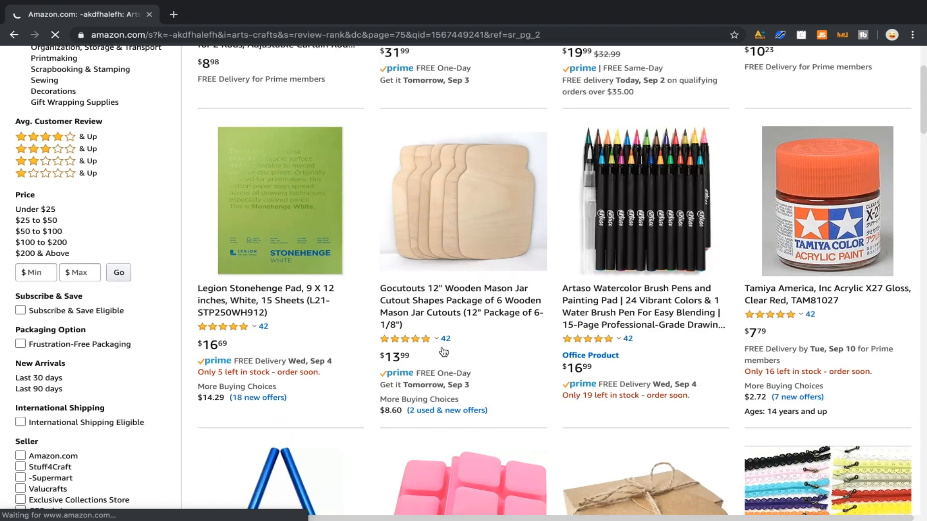
{"action": "scroll", "scroll_direction": "down", "scroll_amount": 3}
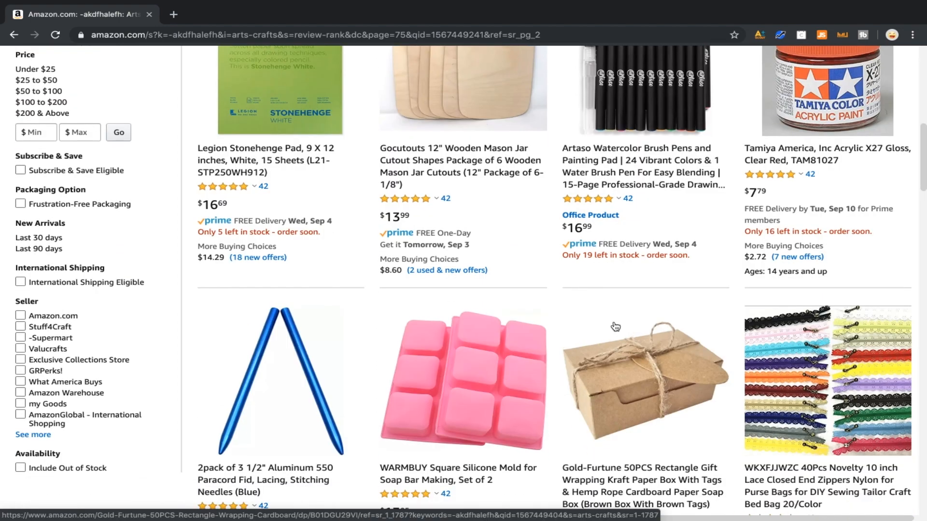
{"action": "scroll", "scroll_direction": "down", "scroll_amount": 3}
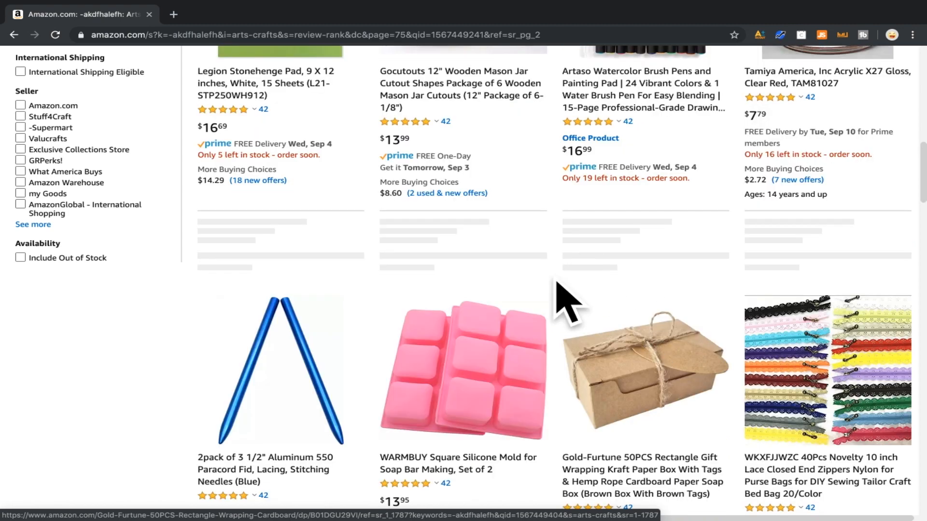
{"action": "scroll", "scroll_direction": "down", "scroll_amount": 3}
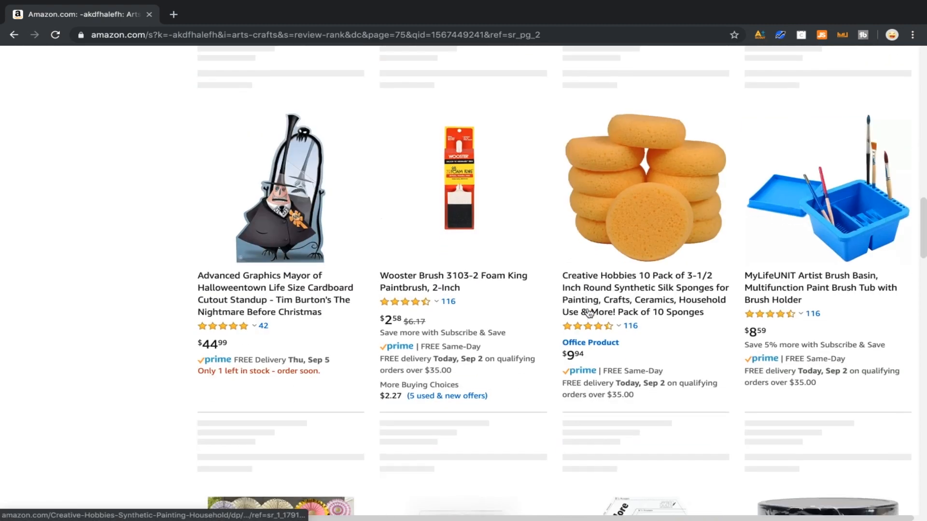
{"action": "scroll", "scroll_direction": "down", "scroll_amount": 3}
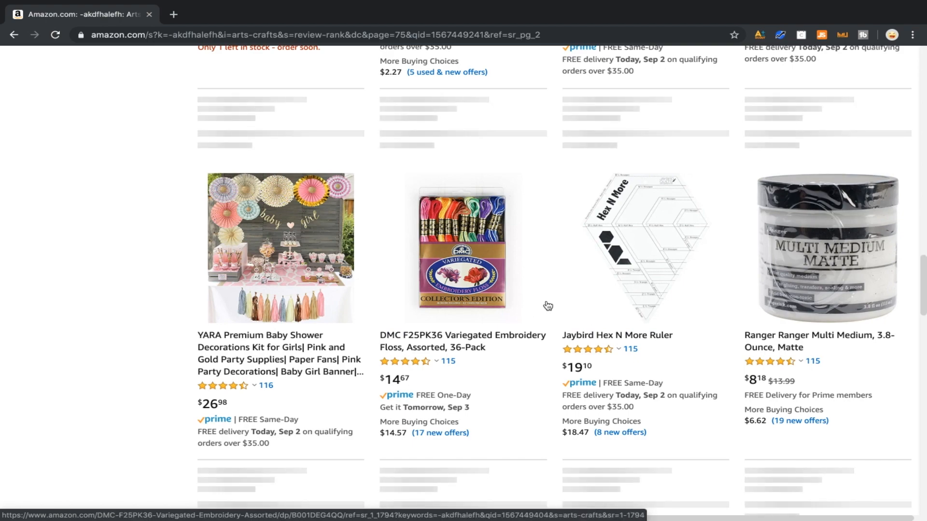
{"action": "scroll", "scroll_direction": "down", "scroll_amount": 3}
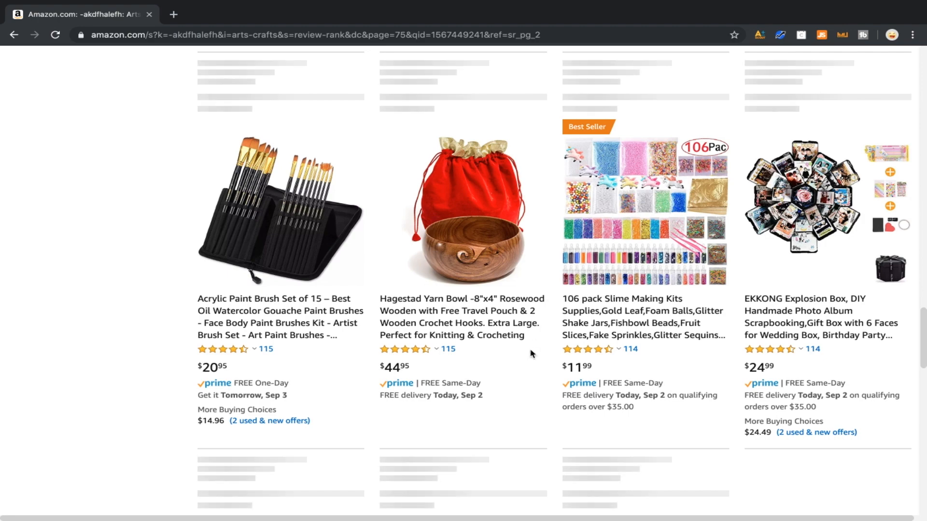
{"action": "scroll", "scroll_direction": "down", "scroll_amount": 3}
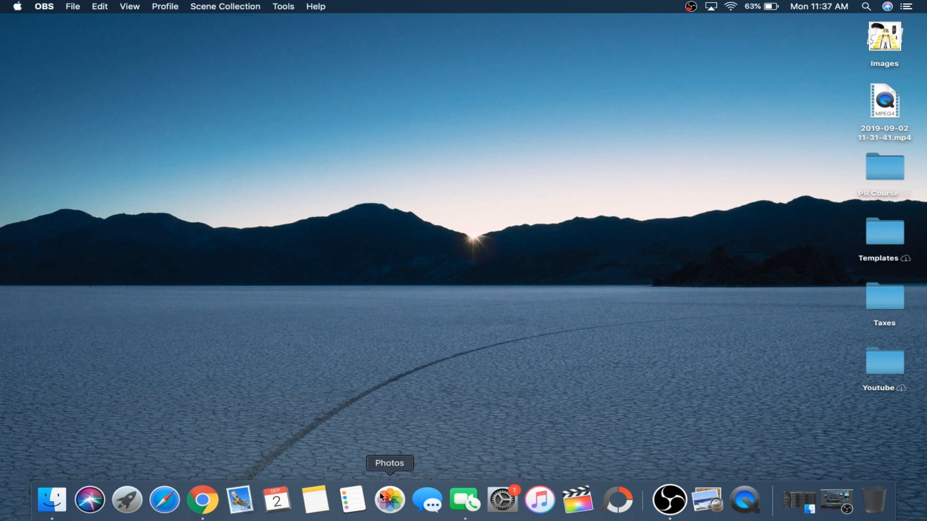
{"action": "mouse_move", "coordinate": [202, 501]}
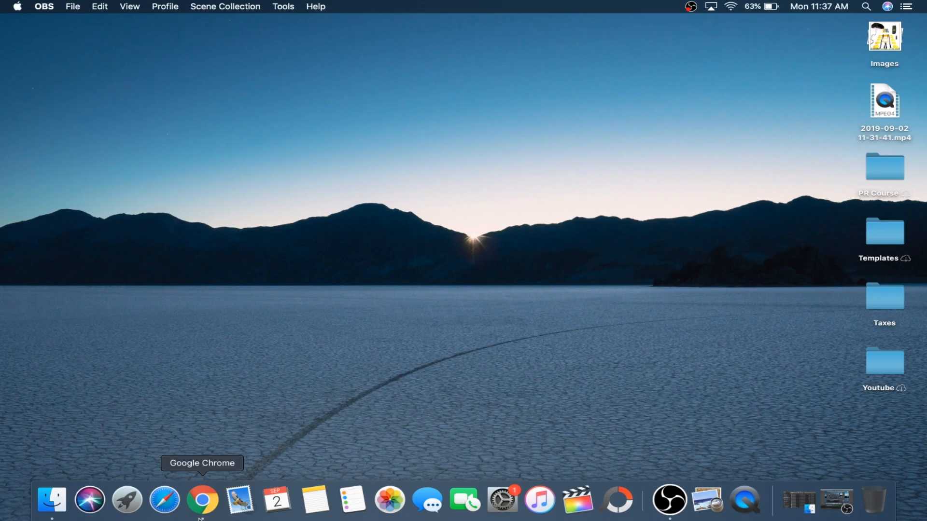
{"action": "left_click", "coordinate": [202, 499]}
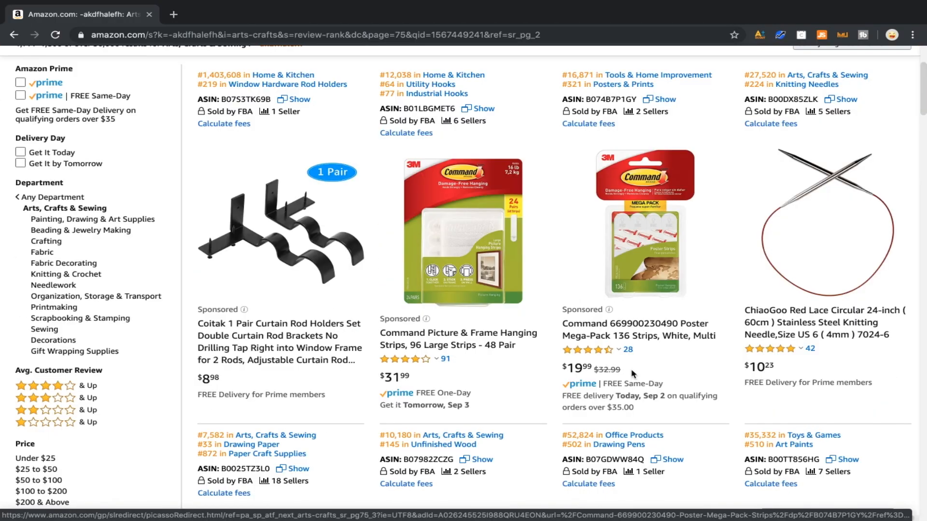
- Launch the Jungle Scout extension analysis on the page 75 results
{"action": "scroll", "scroll_direction": "down", "scroll_amount": 3}
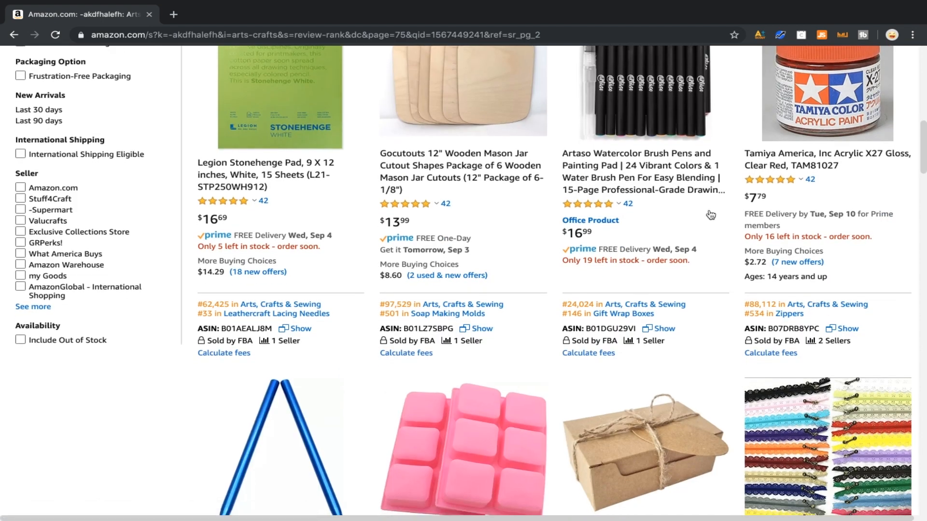
{"action": "mouse_move", "coordinate": [823, 35]}
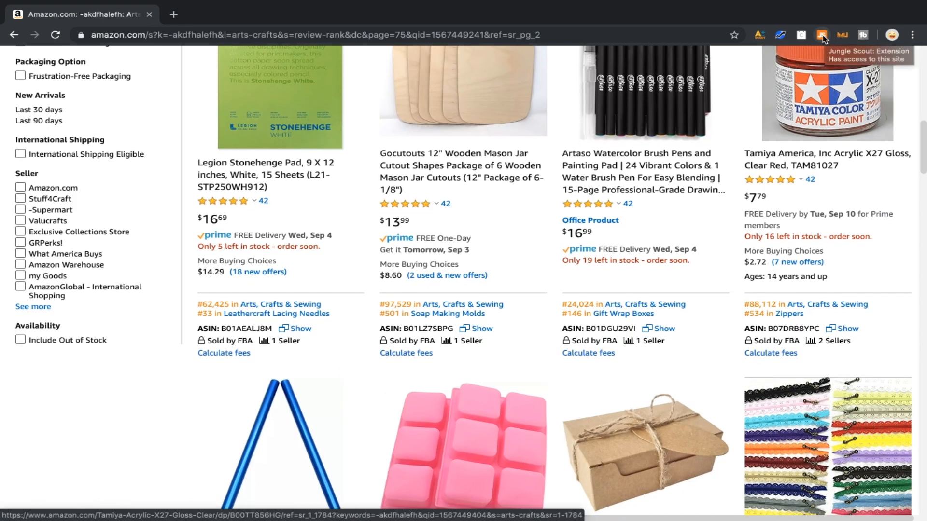
{"action": "left_click", "coordinate": [821, 35]}
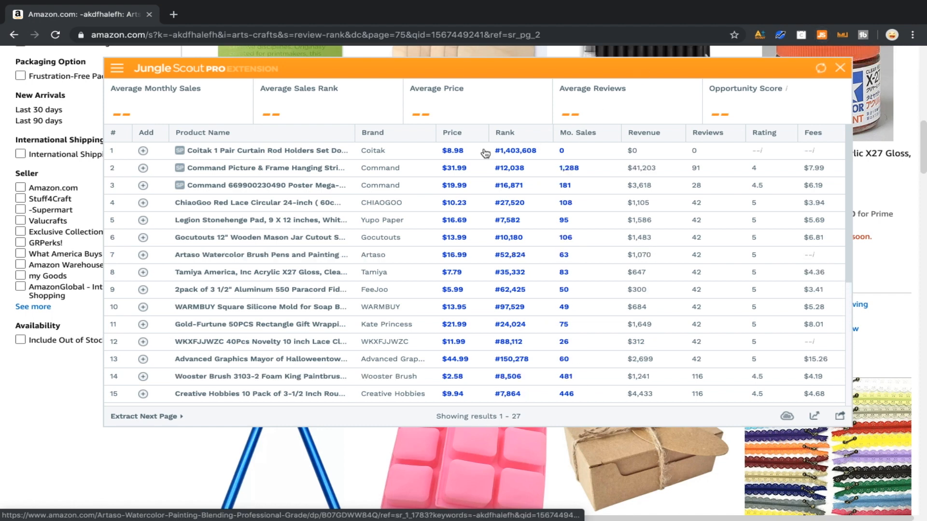
{"action": "mouse_move", "coordinate": [260, 167]}
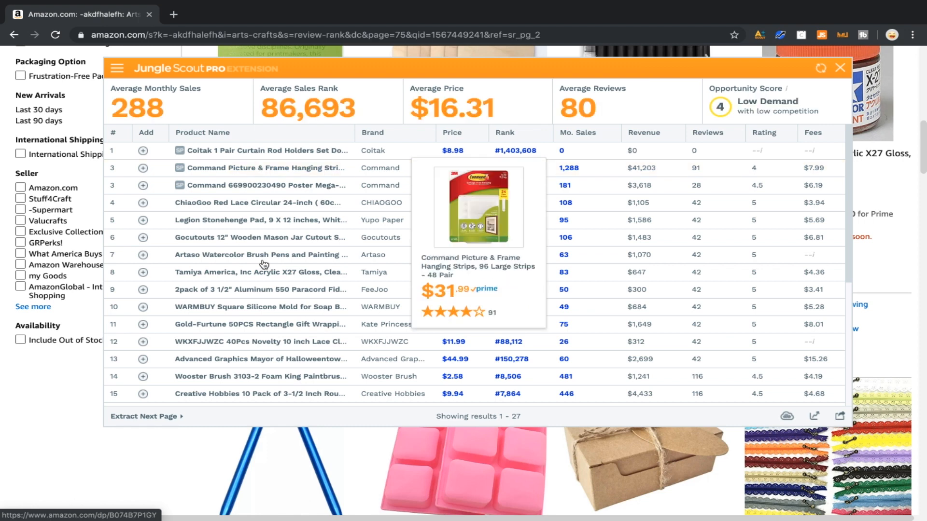
- Review the Jungle Scout sales, revenue and review columns for page 75, then move on to page 77
{"action": "scroll", "scroll_direction": "down", "scroll_amount": 3}
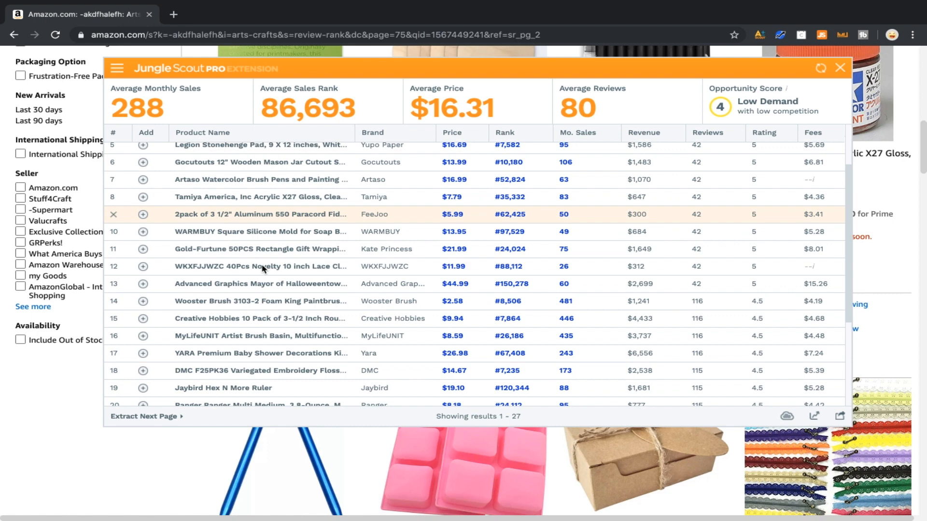
{"action": "scroll", "scroll_direction": "down", "scroll_amount": 3}
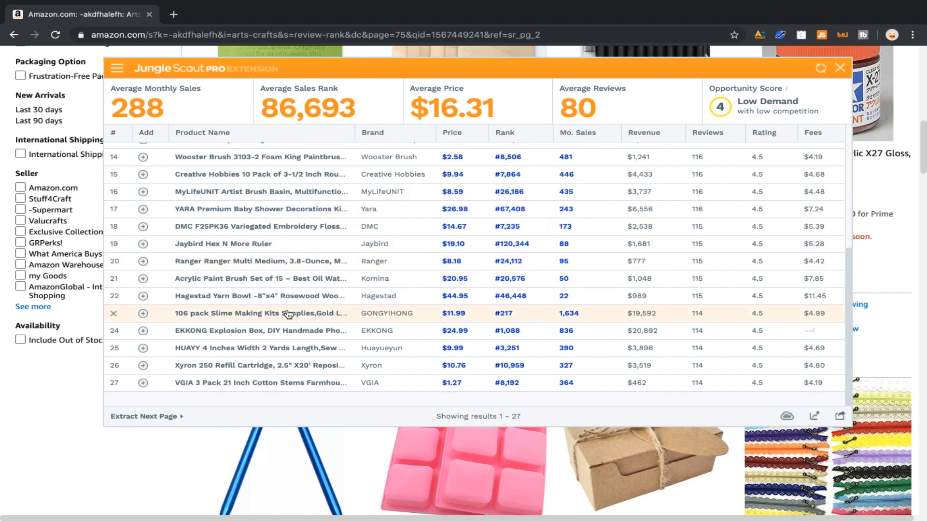
{"action": "left_click", "coordinate": [839, 68]}
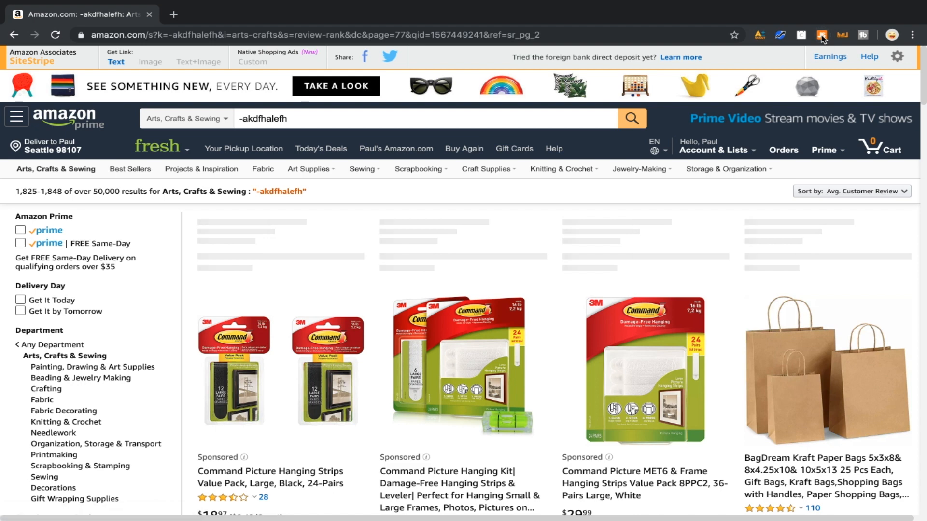
- Run the Jungle Scout analysis on page 77's 27 products and let the panel load all results
{"action": "left_click", "coordinate": [822, 35]}
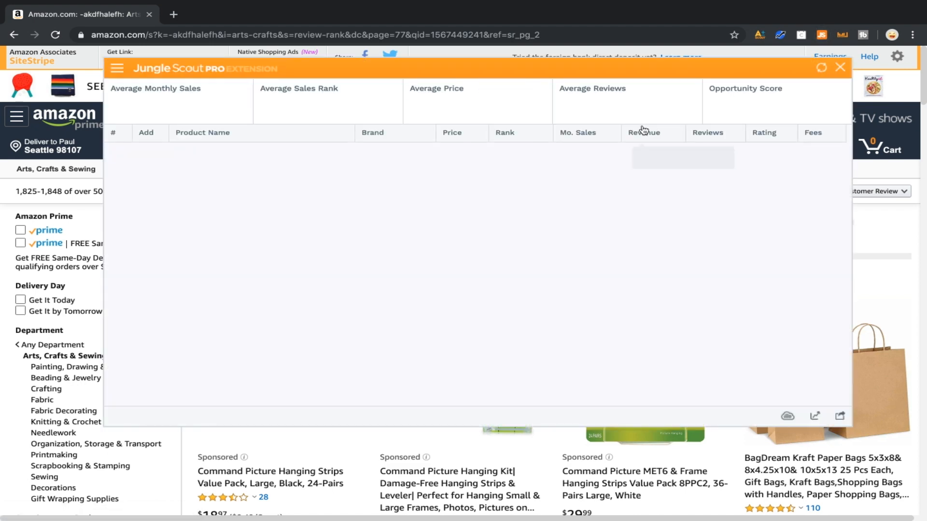
{"action": "mouse_move", "coordinate": [363, 238]}
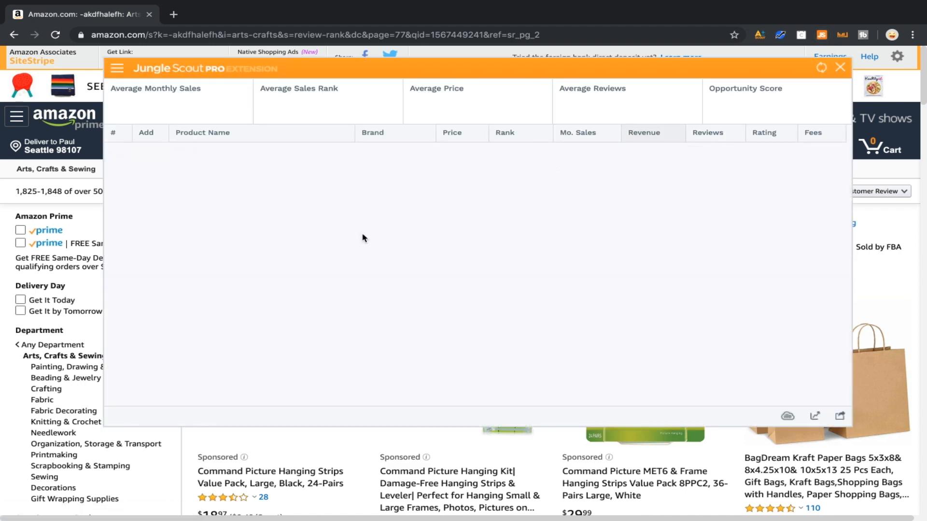
{"action": "left_click", "coordinate": [821, 68]}
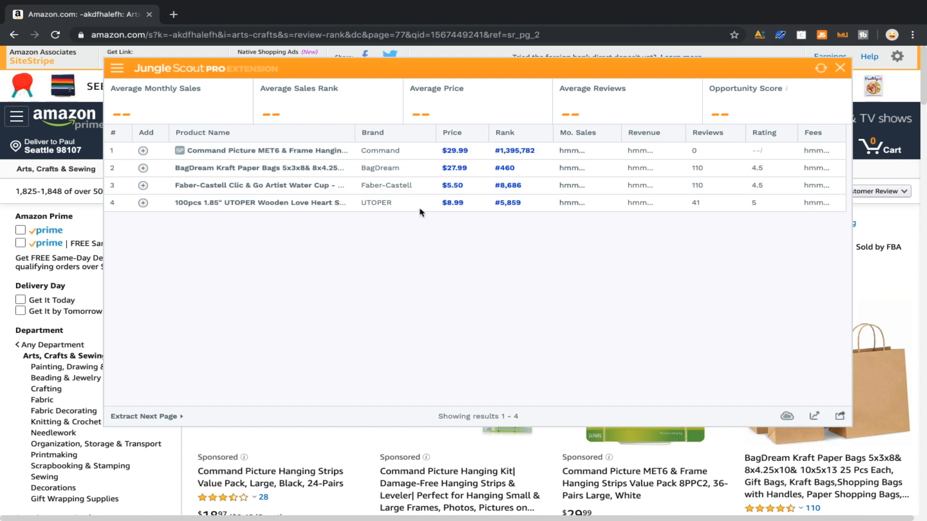
{"action": "left_click", "coordinate": [144, 416]}
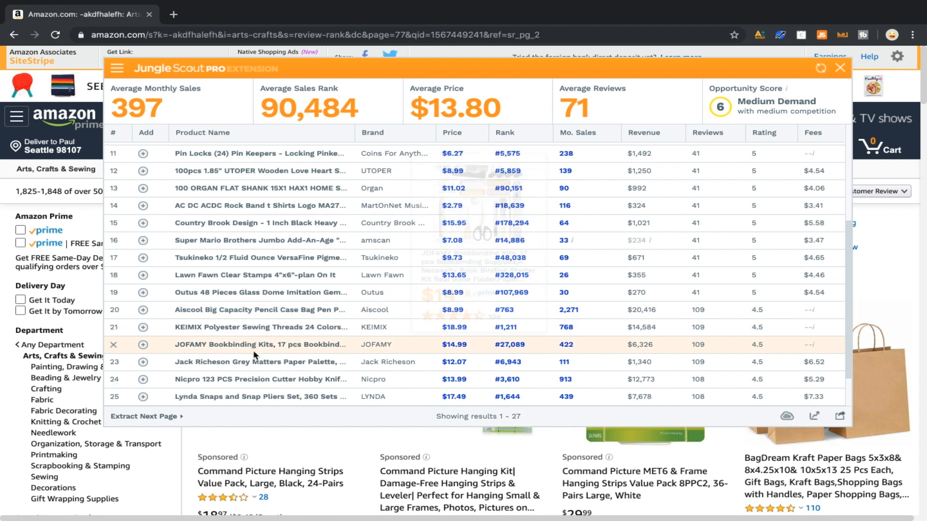
{"action": "mouse_move", "coordinate": [260, 345]}
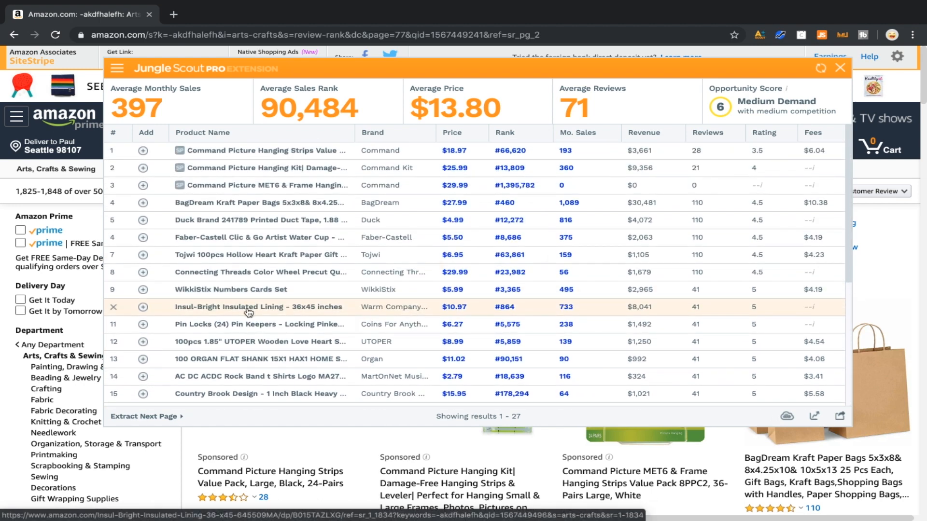
{"action": "mouse_move", "coordinate": [243, 277]}
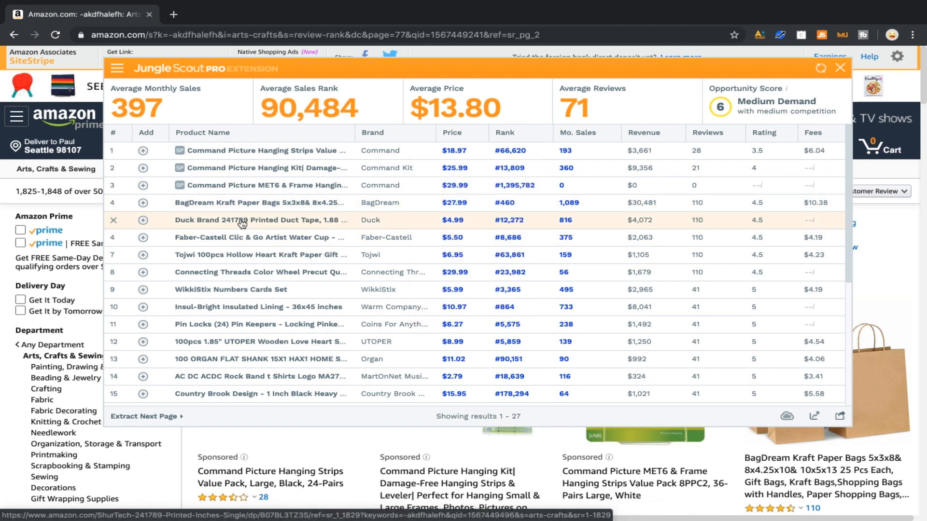
{"action": "mouse_move", "coordinate": [242, 223]}
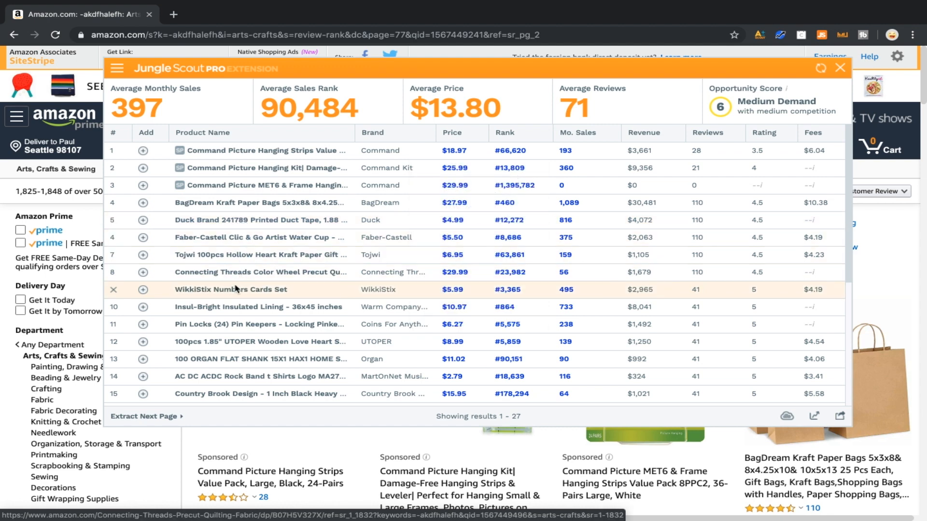
{"action": "mouse_move", "coordinate": [231, 289]}
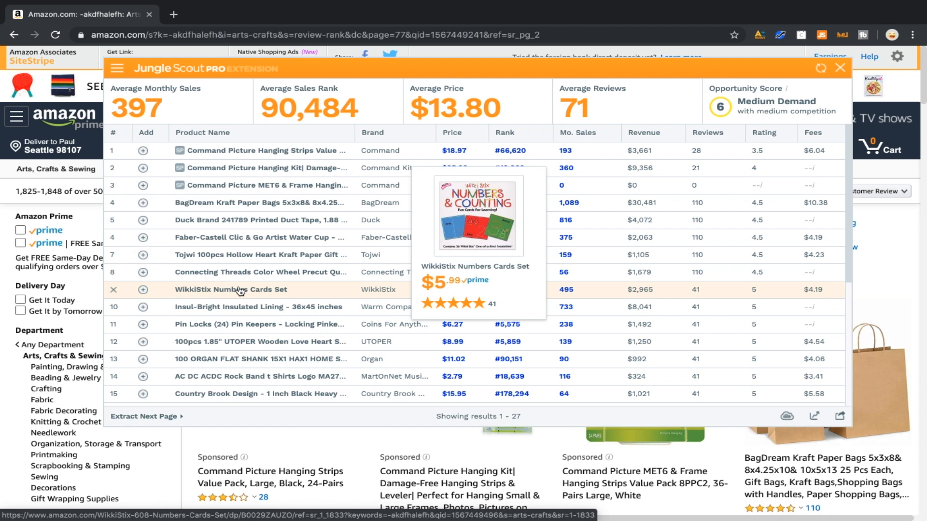
{"action": "mouse_move", "coordinate": [242, 312]}
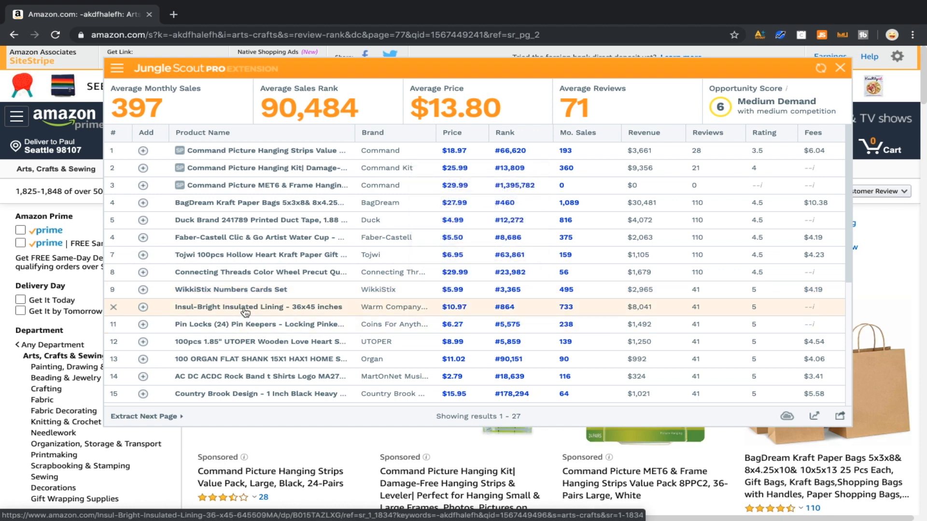
{"action": "mouse_move", "coordinate": [245, 312]}
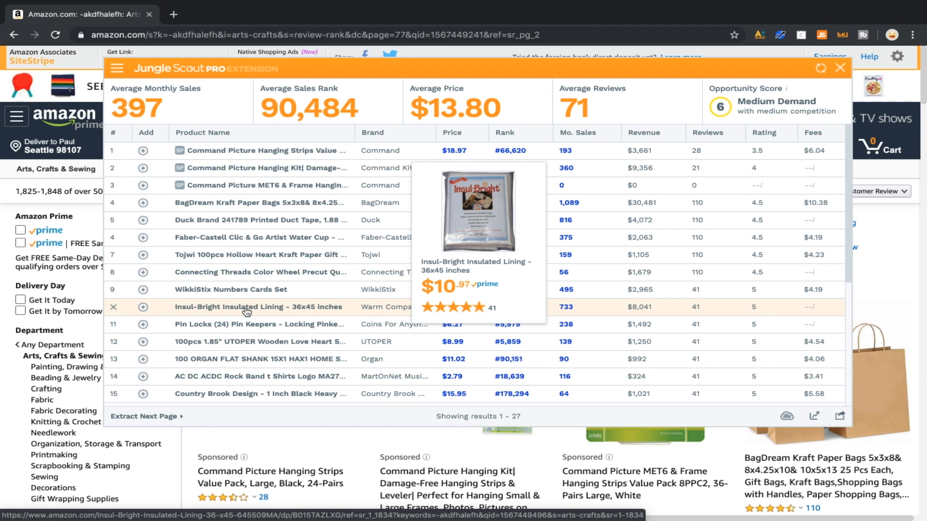
- Open the Insul-Bright Insulated Lining listing from the Jungle Scout table in a new tab
{"action": "left_click", "coordinate": [246, 307]}
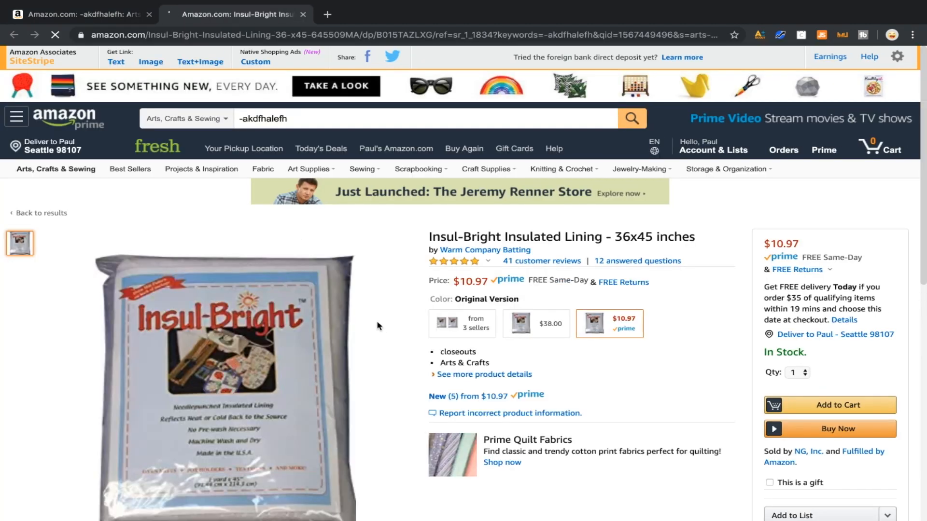
- Review the Insul-Bright 30-day price chart and evaluation score, then check the Limited Edition and 2-pack variants
{"action": "scroll", "scroll_direction": "down", "scroll_amount": 3}
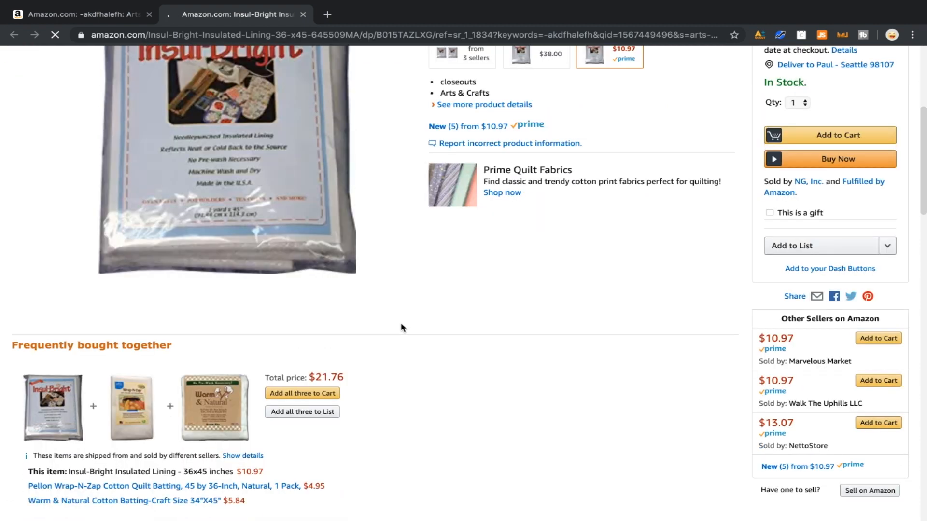
{"action": "scroll", "scroll_direction": "down", "scroll_amount": 3}
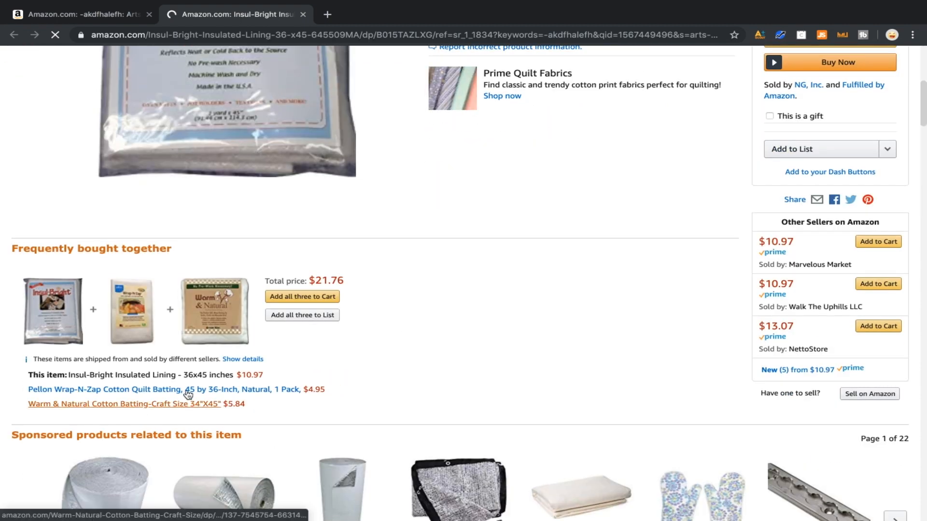
{"action": "scroll", "scroll_direction": "up", "scroll_amount": 3}
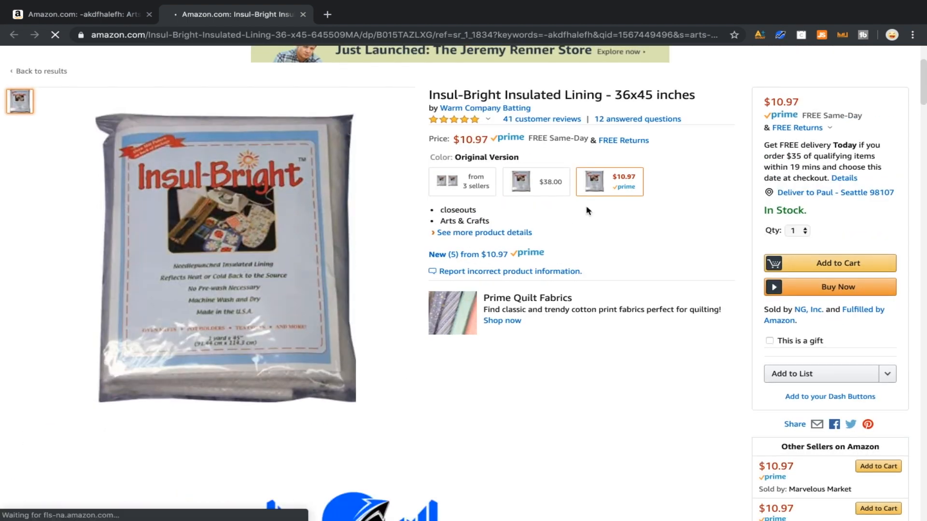
{"action": "scroll", "scroll_direction": "down", "scroll_amount": 3}
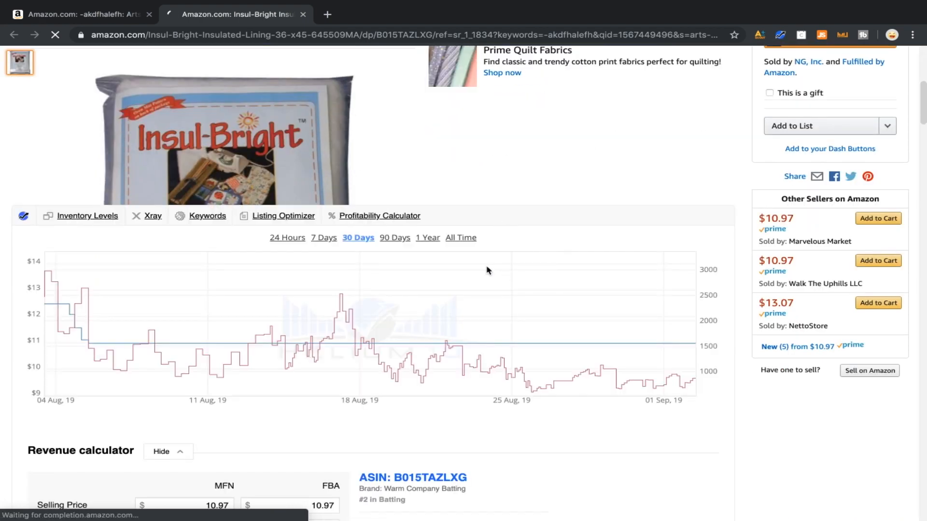
{"action": "left_click", "coordinate": [461, 237]}
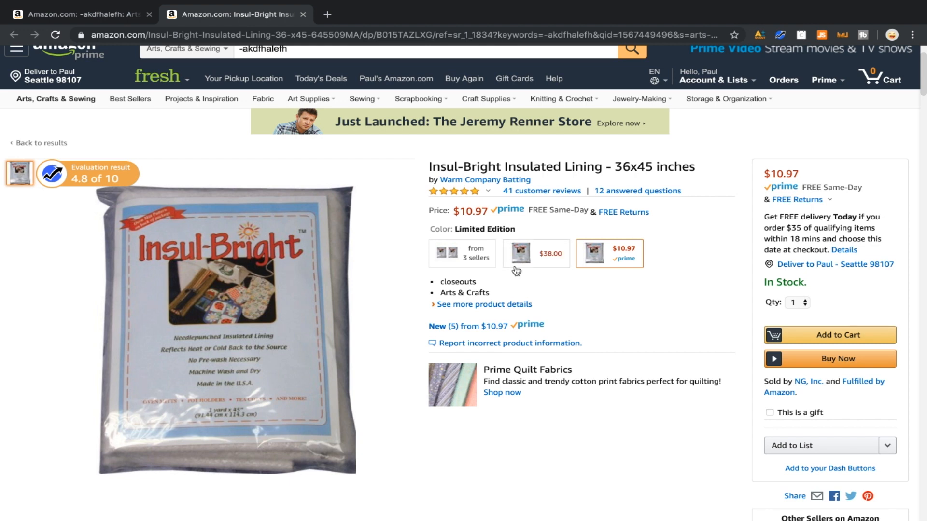
{"action": "left_click", "coordinate": [462, 254]}
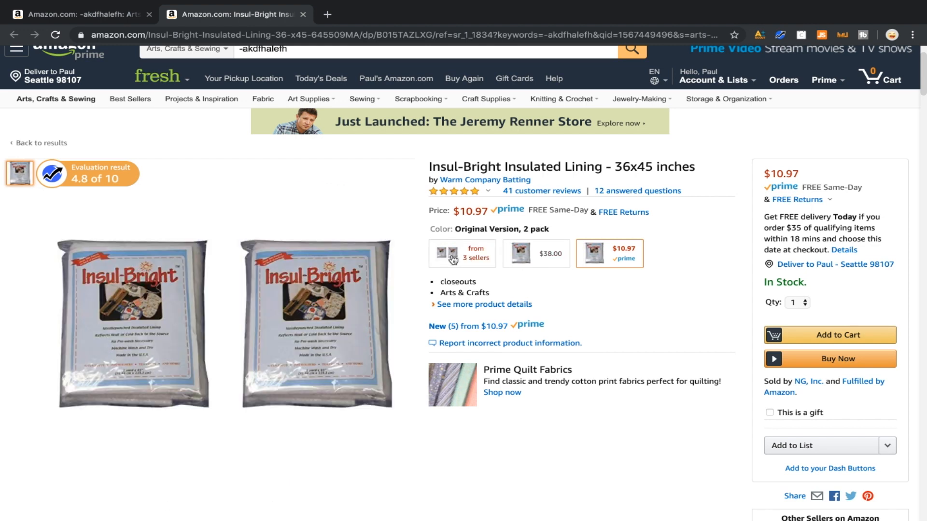
{"action": "left_click", "coordinate": [535, 253]}
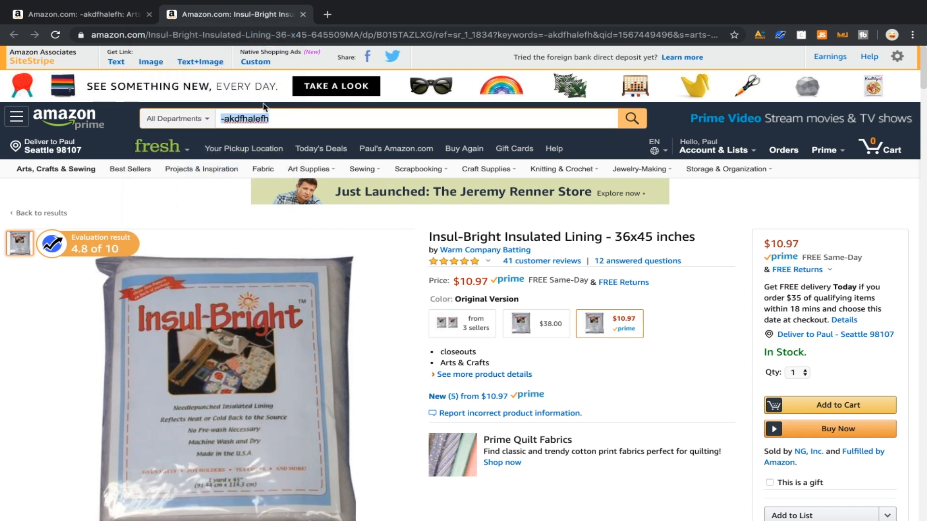
- Search Amazon for 'insulated lining' to bring up its 10,000+ results led by Insul-Bright
{"action": "type", "text": "insulated"}
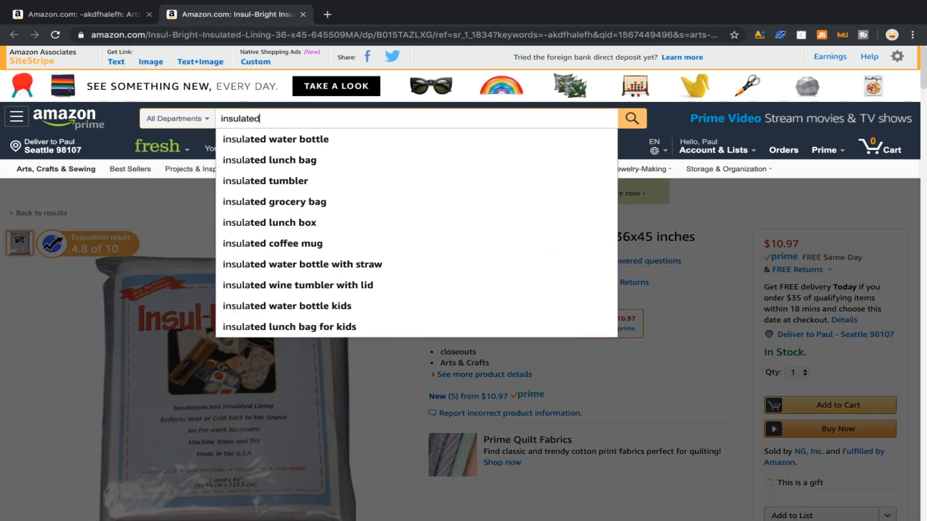
{"action": "type", "text": "lining"}
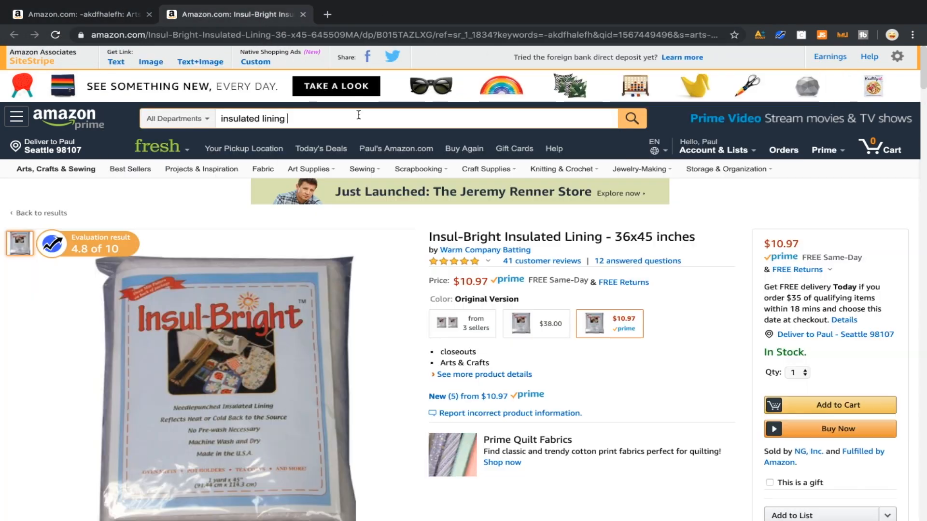
{"action": "mouse_move", "coordinate": [632, 117]}
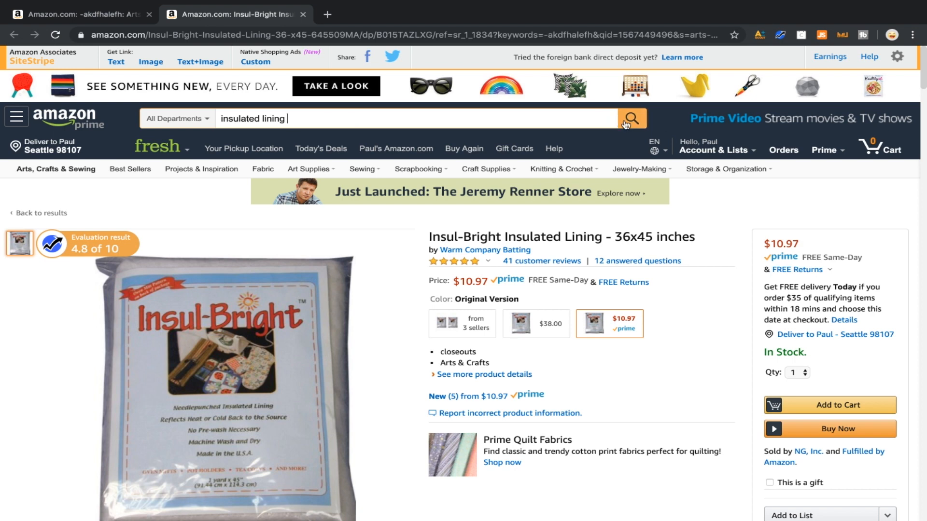
{"action": "mouse_move", "coordinate": [615, 116]}
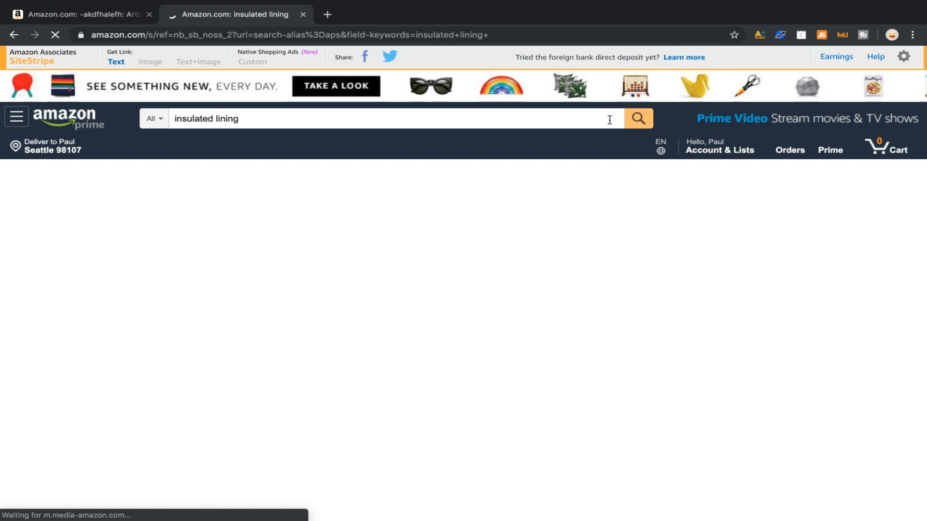
{"action": "left_click", "coordinate": [638, 118]}
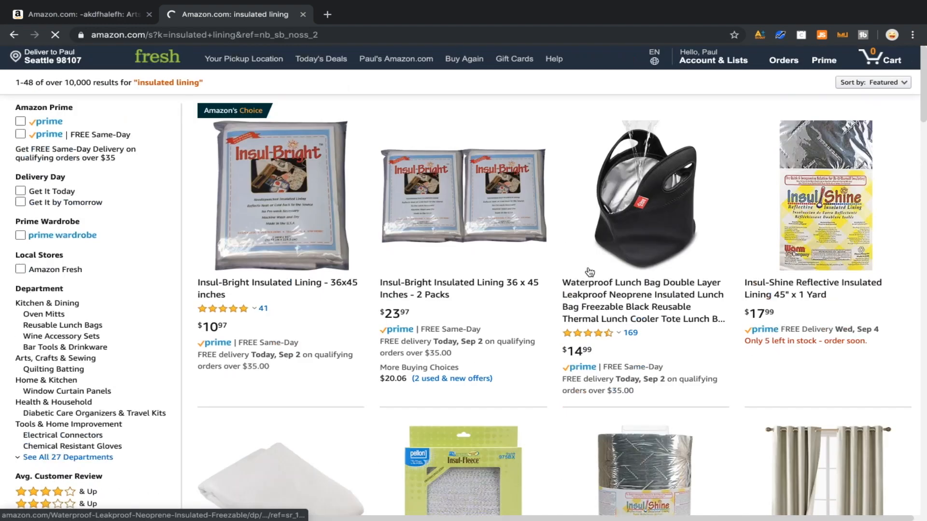
{"action": "scroll", "scroll_direction": "down", "scroll_amount": 3}
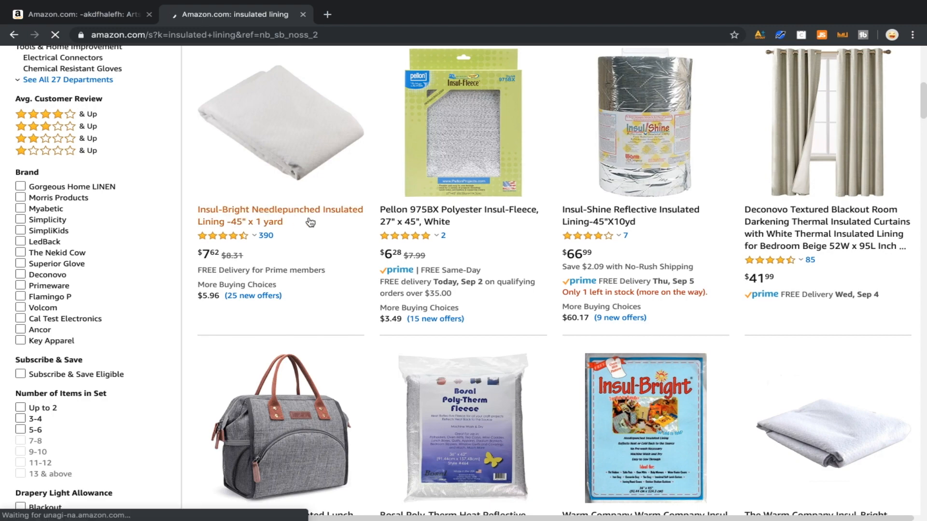
{"action": "scroll", "scroll_direction": "down", "scroll_amount": 3}
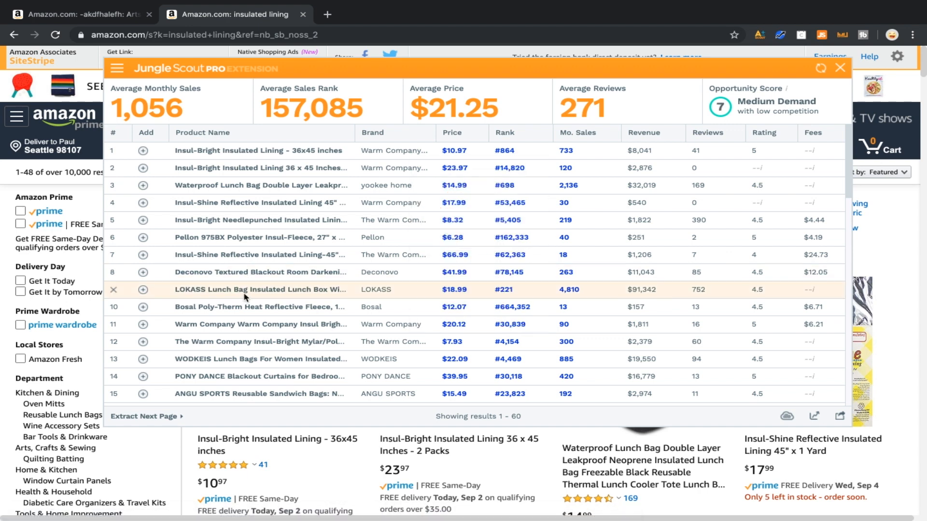
{"action": "mouse_move", "coordinate": [263, 329]}
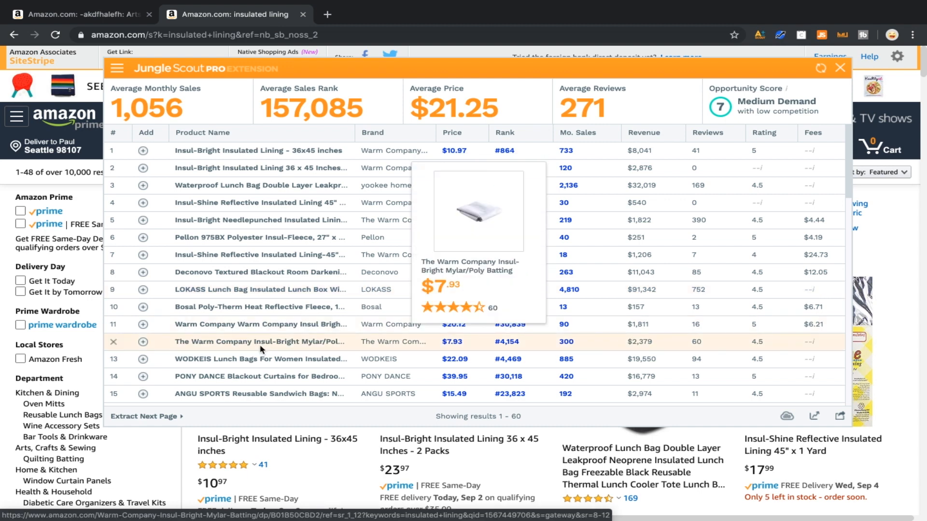
{"action": "mouse_move", "coordinate": [267, 380]}
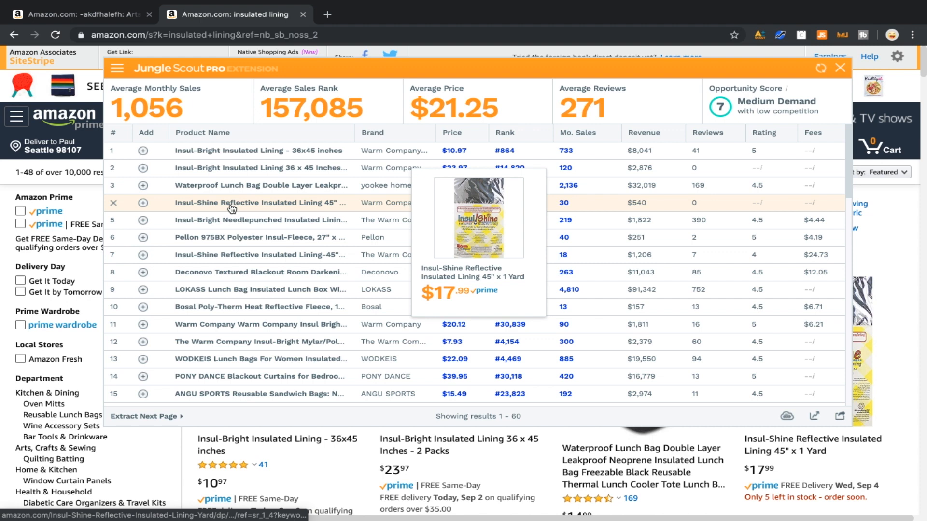
{"action": "mouse_move", "coordinate": [228, 178]}
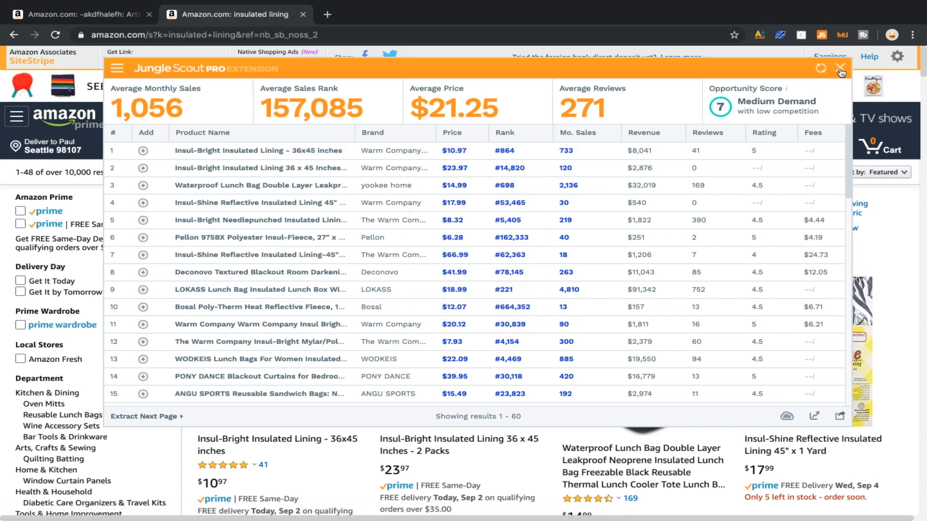
- Close the insulated lining Jungle Scout overlay to return toward the page-100 results
{"action": "left_click", "coordinate": [839, 67]}
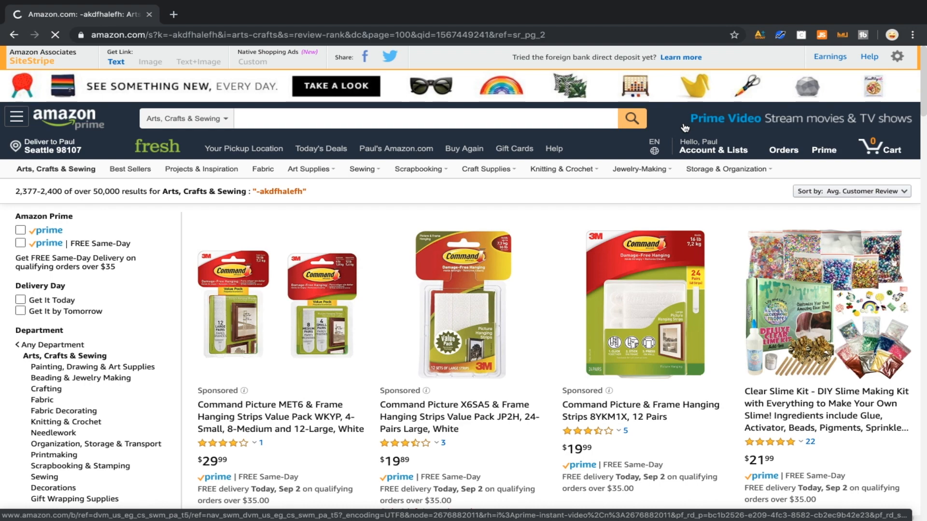
- Scroll through page 100 of the Arts, Crafts & Sewing results before running Jungle Scout
{"action": "scroll", "scroll_direction": "down", "scroll_amount": 3}
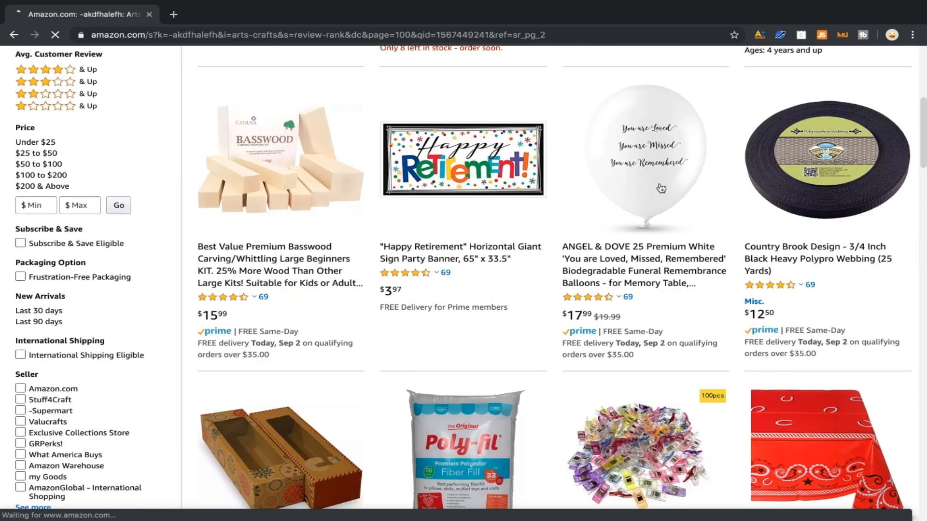
{"action": "scroll", "scroll_direction": "down", "scroll_amount": 3}
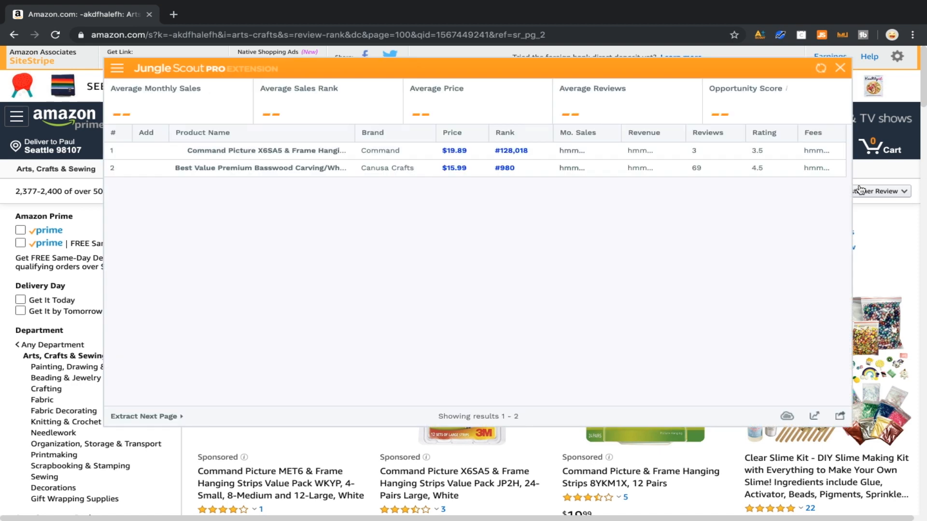
- Inspect the Jungle Scout table of 27 page-100 products averaging 177 sales, $16.53 and 45 reviews
{"action": "left_click", "coordinate": [144, 416]}
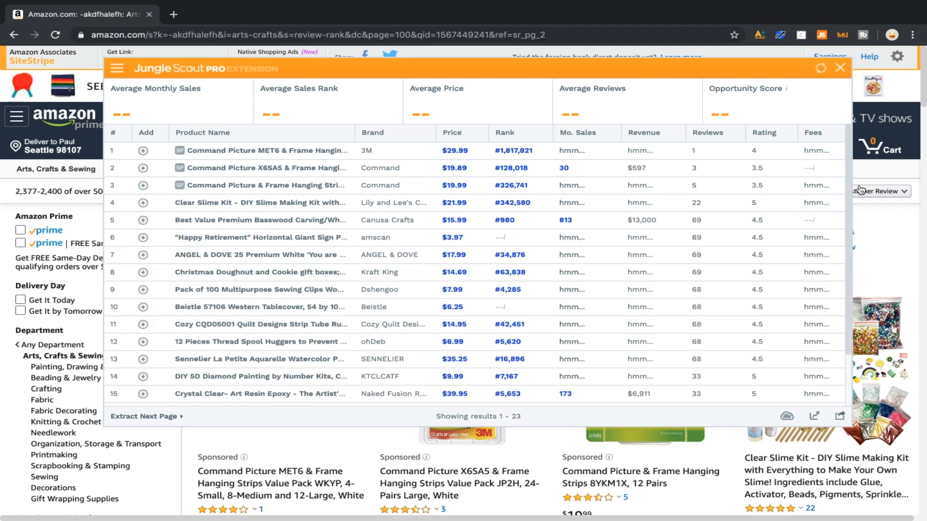
{"action": "left_click", "coordinate": [820, 68]}
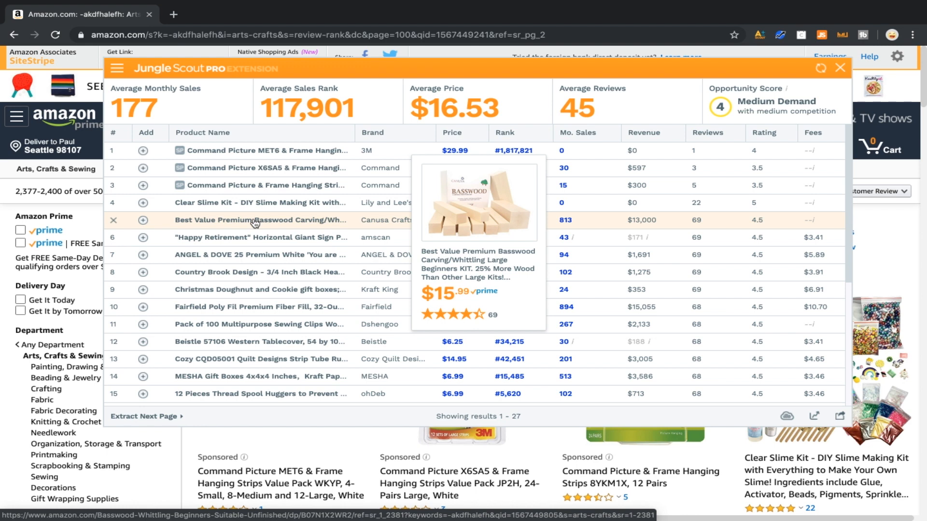
{"action": "mouse_move", "coordinate": [255, 223]}
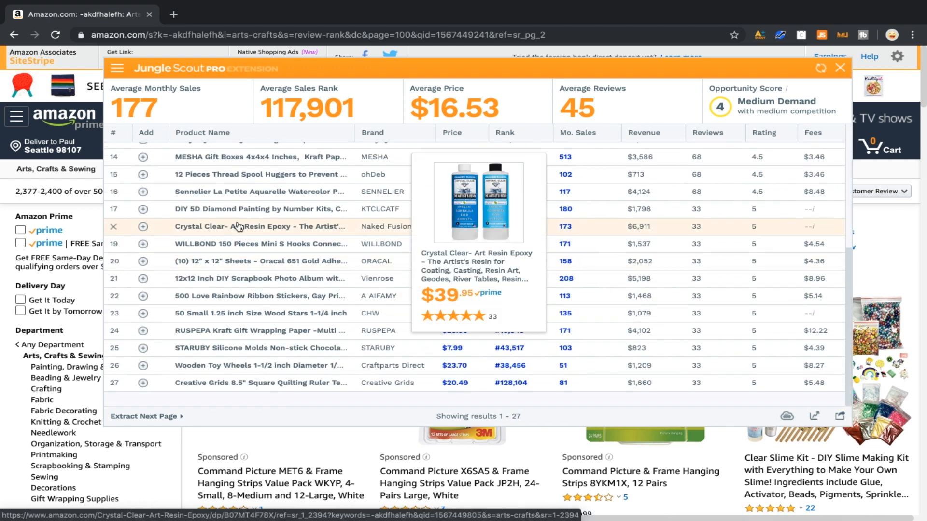
{"action": "mouse_move", "coordinate": [272, 279]}
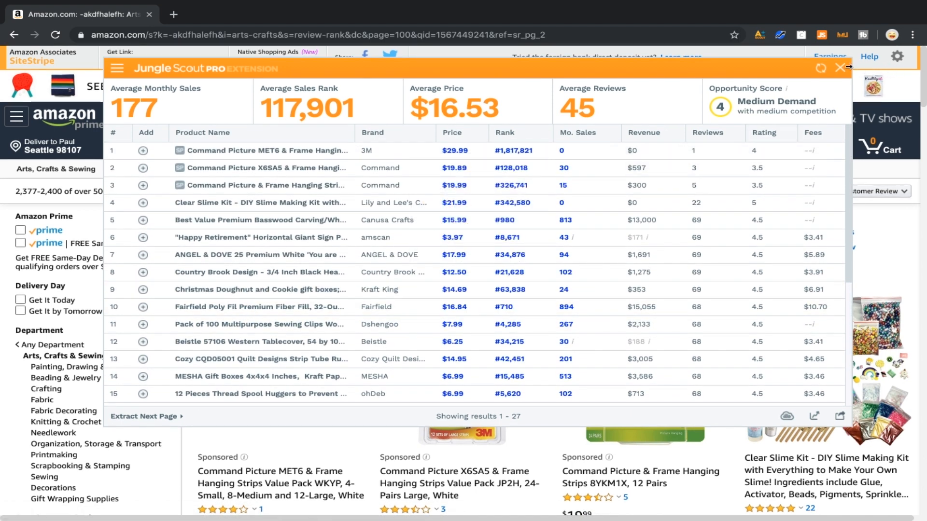
- Close the Jungle Scout overlay and scroll through page 100's Arts, Crafts & Sewing listings
{"action": "left_click", "coordinate": [839, 68]}
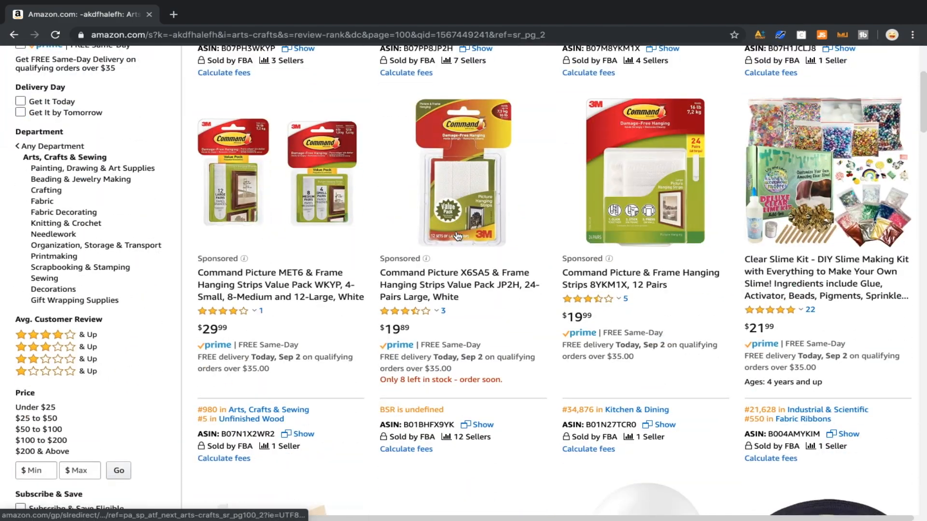
{"action": "scroll", "scroll_direction": "down", "scroll_amount": 3}
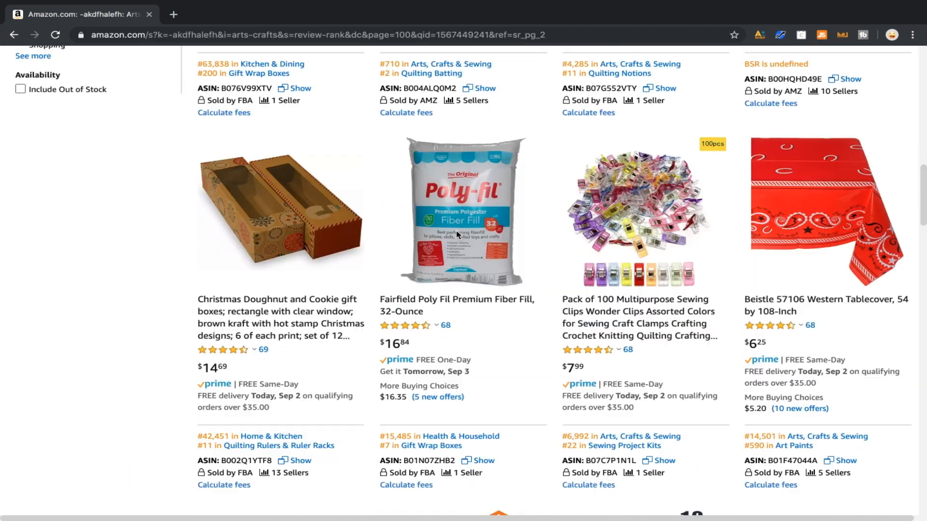
{"action": "scroll", "scroll_direction": "down", "scroll_amount": 3}
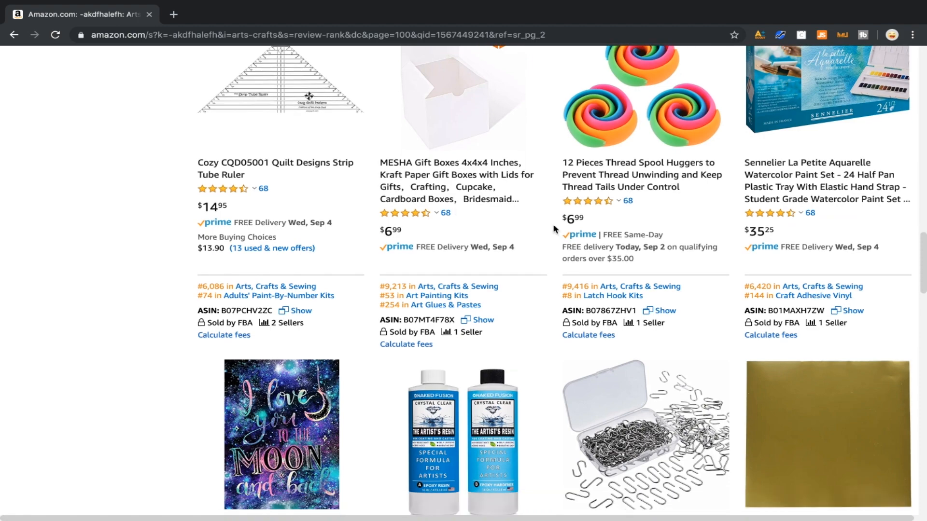
{"action": "scroll", "scroll_direction": "down", "scroll_amount": 3}
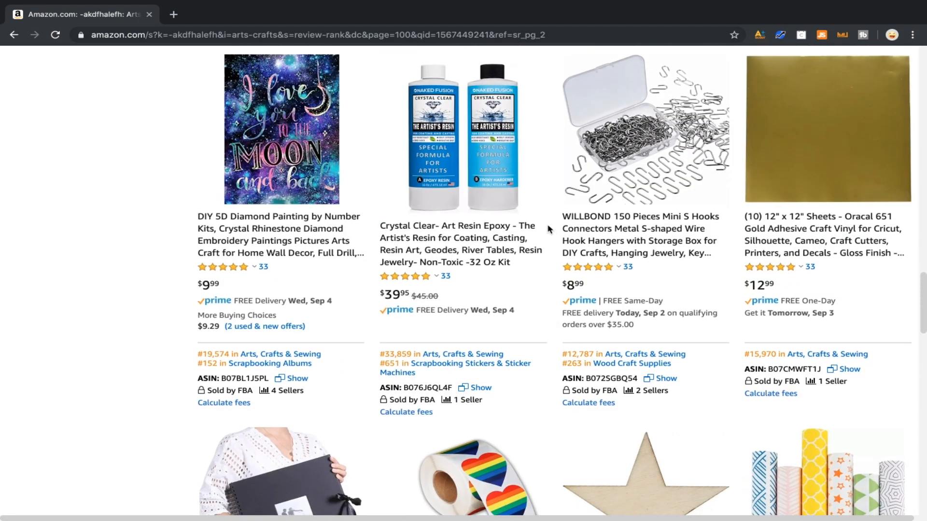
{"action": "scroll", "scroll_direction": "down", "scroll_amount": 3}
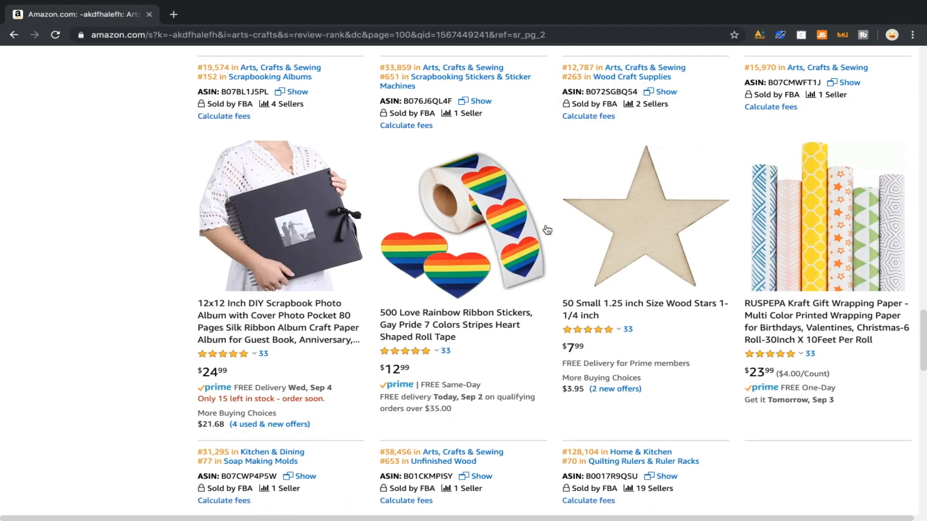
{"action": "scroll", "scroll_direction": "down", "scroll_amount": 3}
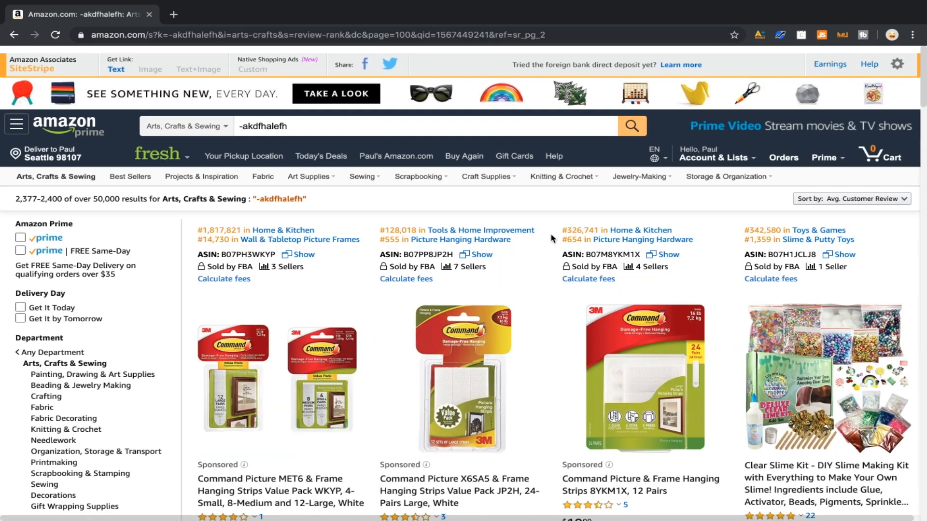
{"action": "scroll", "scroll_direction": "down", "scroll_amount": 3}
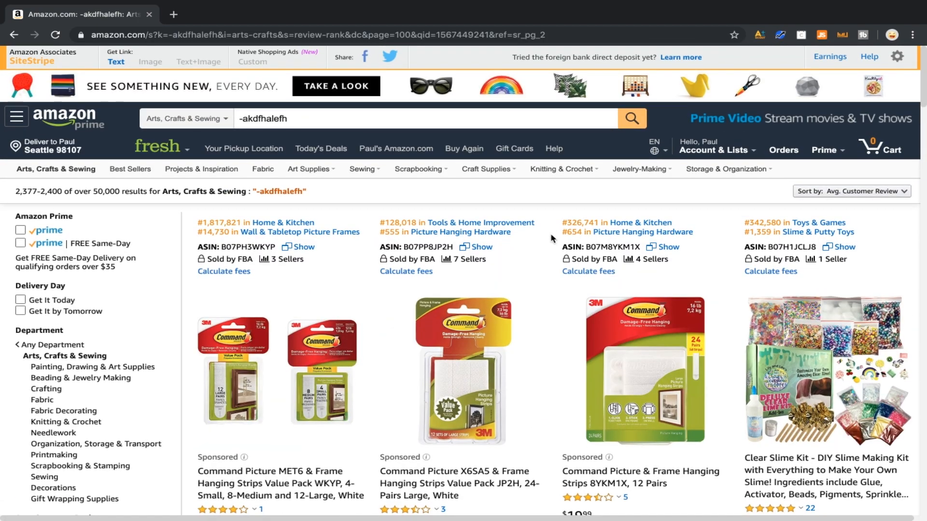